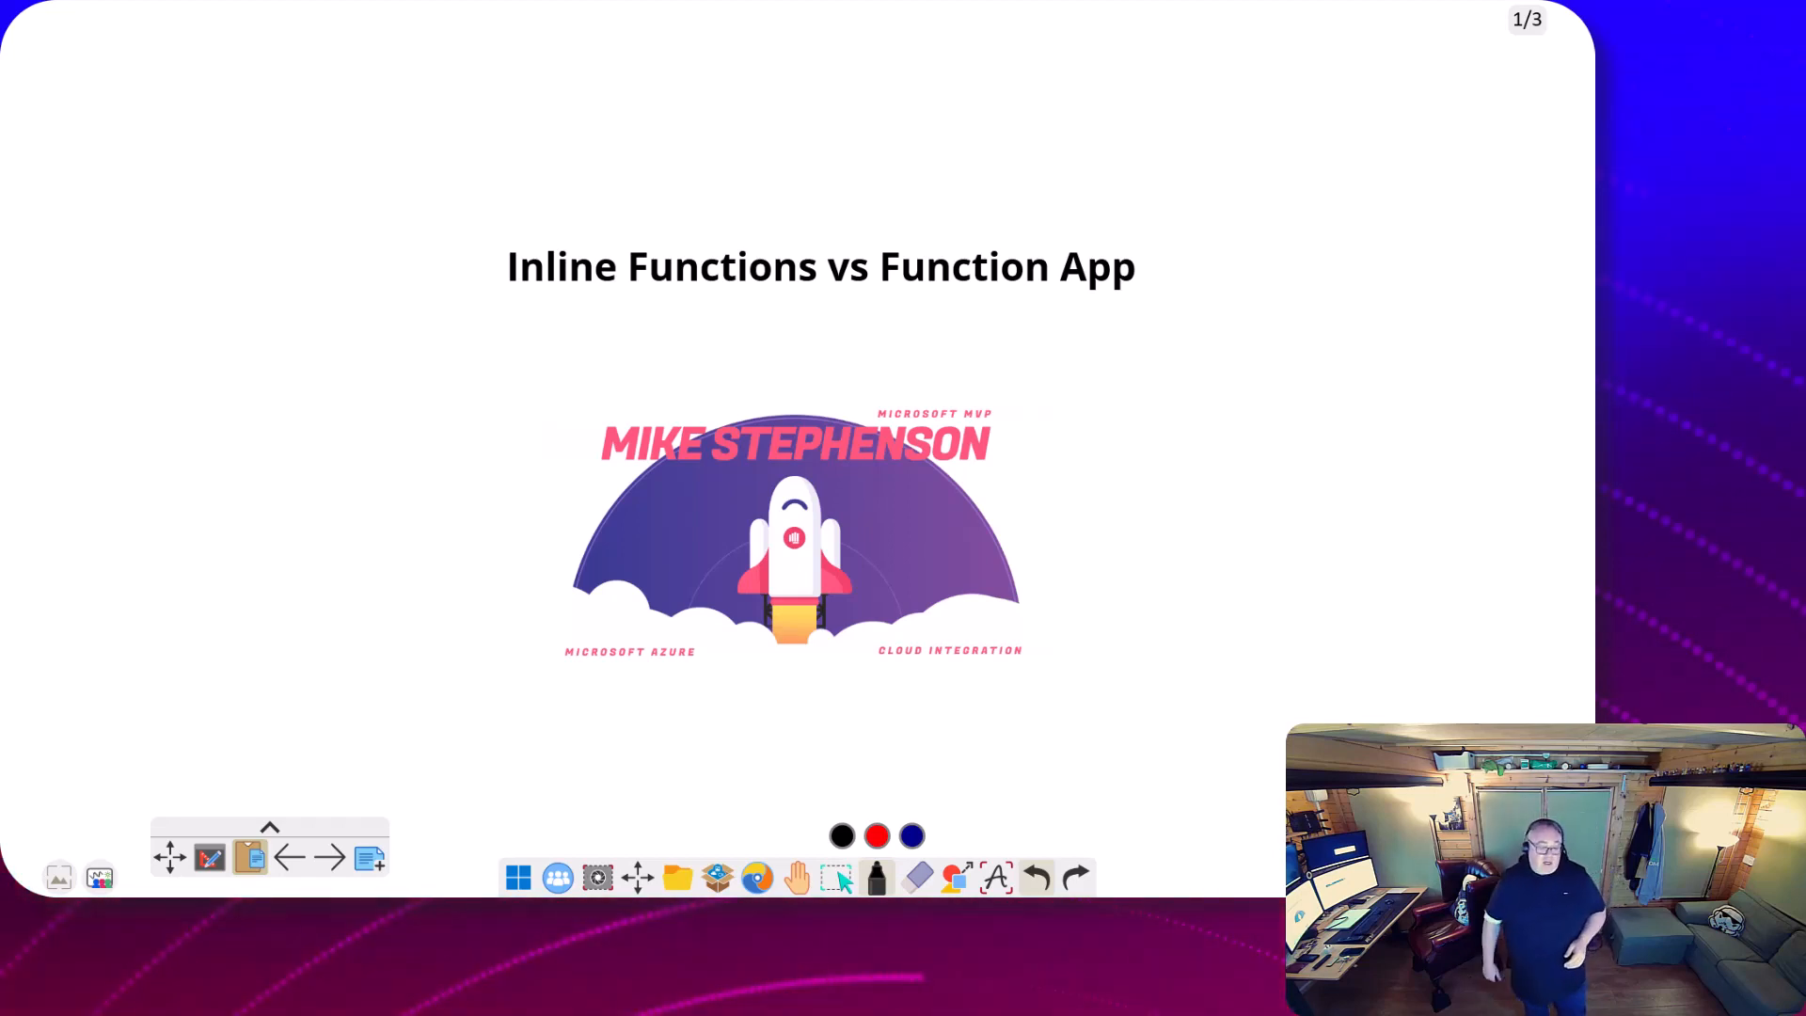
Advance to the Serverless360 slide and circle the Cost Analyzer card.
left_click(328, 857)
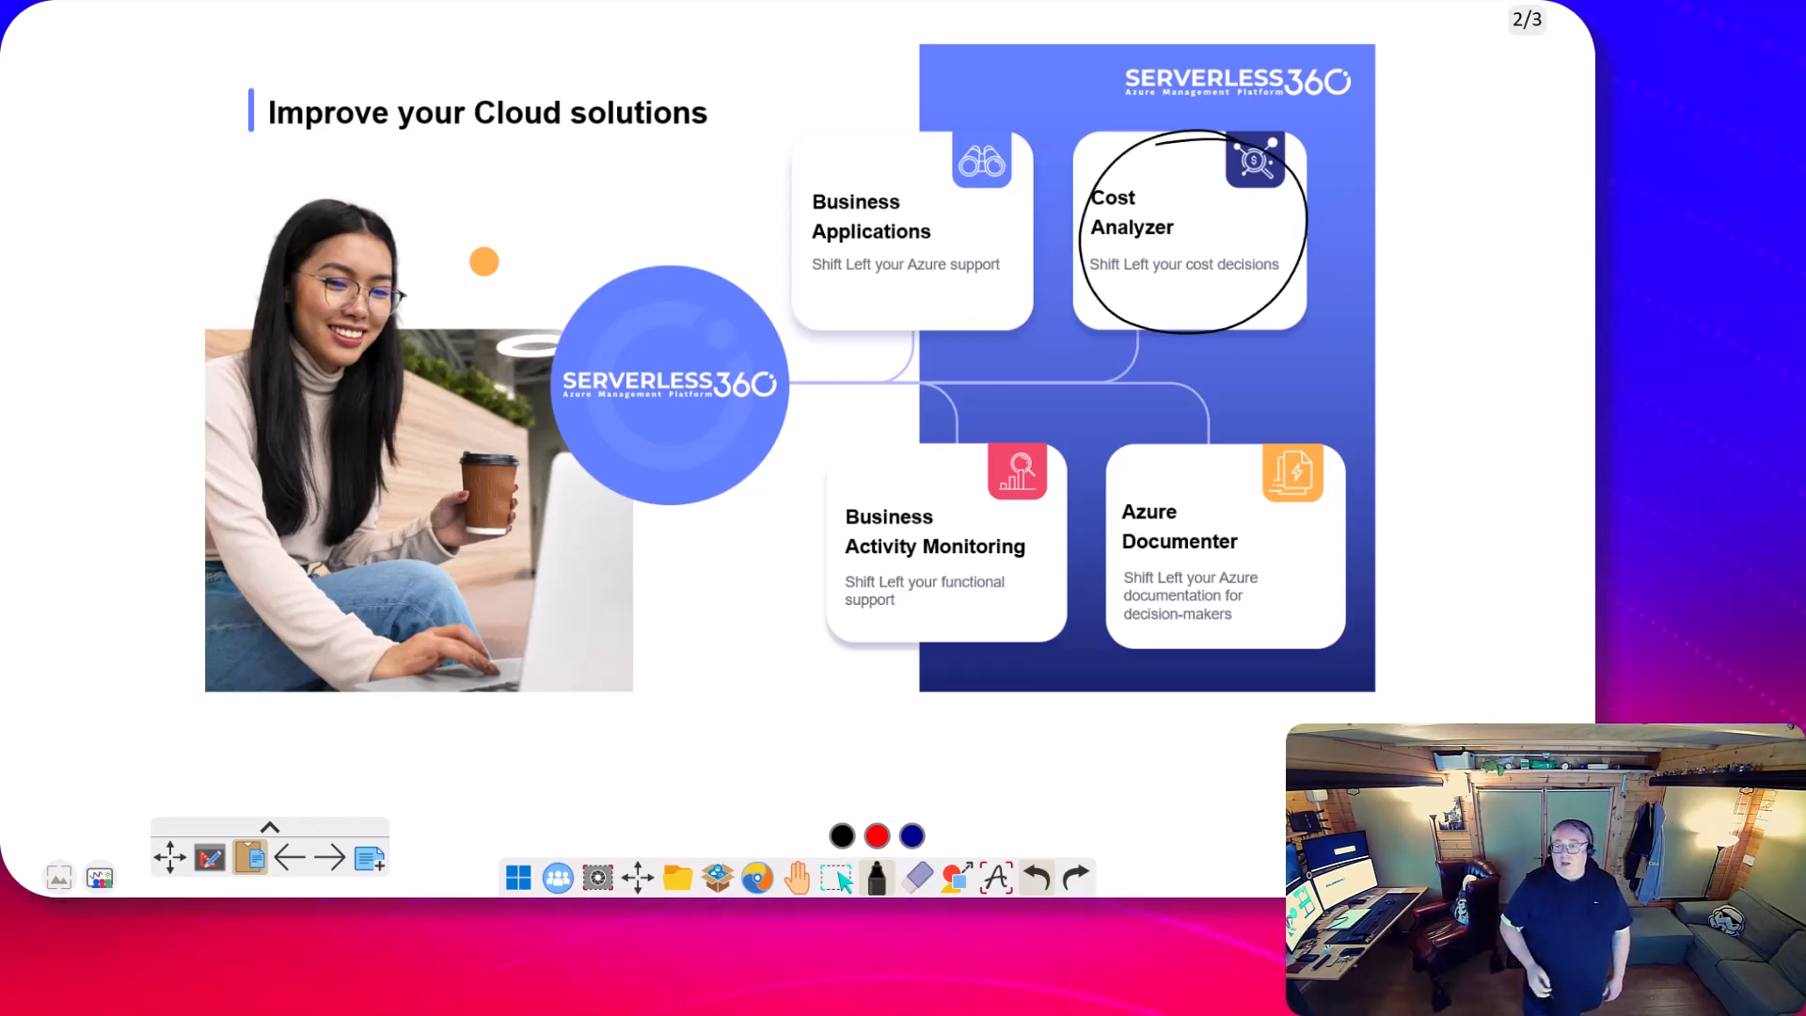
mouse_move(1050, 300)
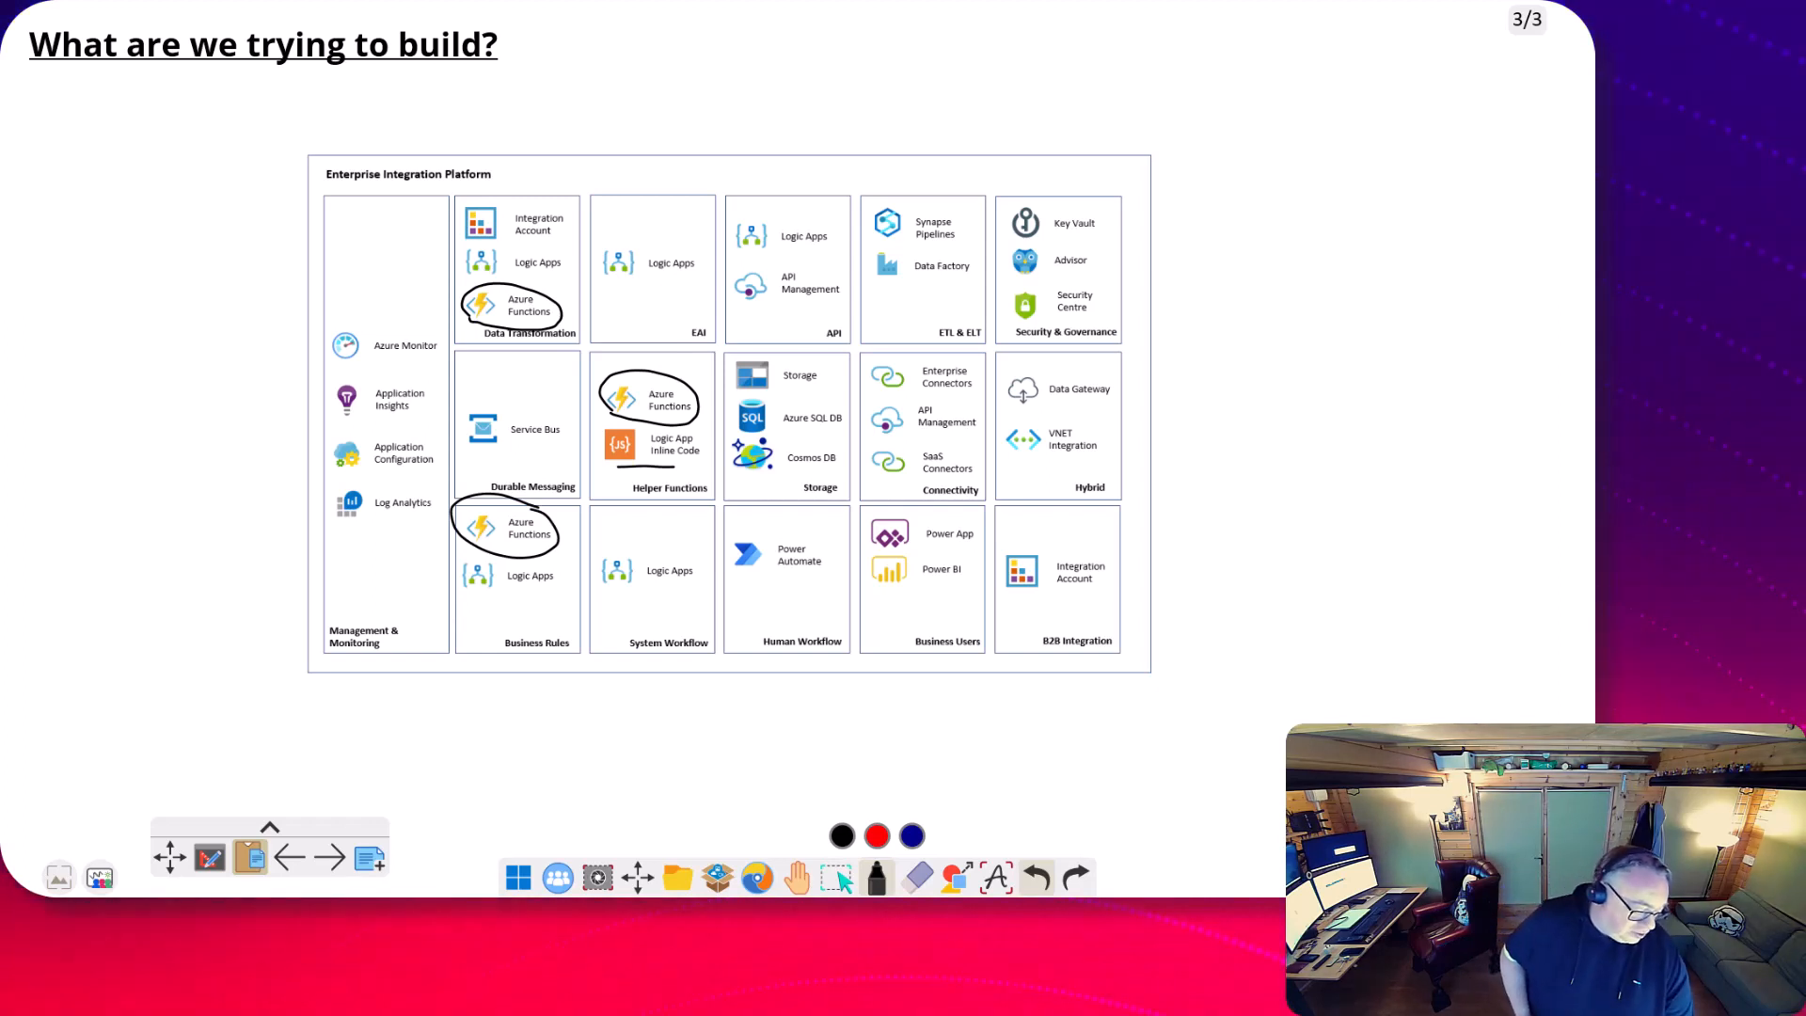
Add a blank page and sketch a Function App holding three function boxes.
left_click(327, 856)
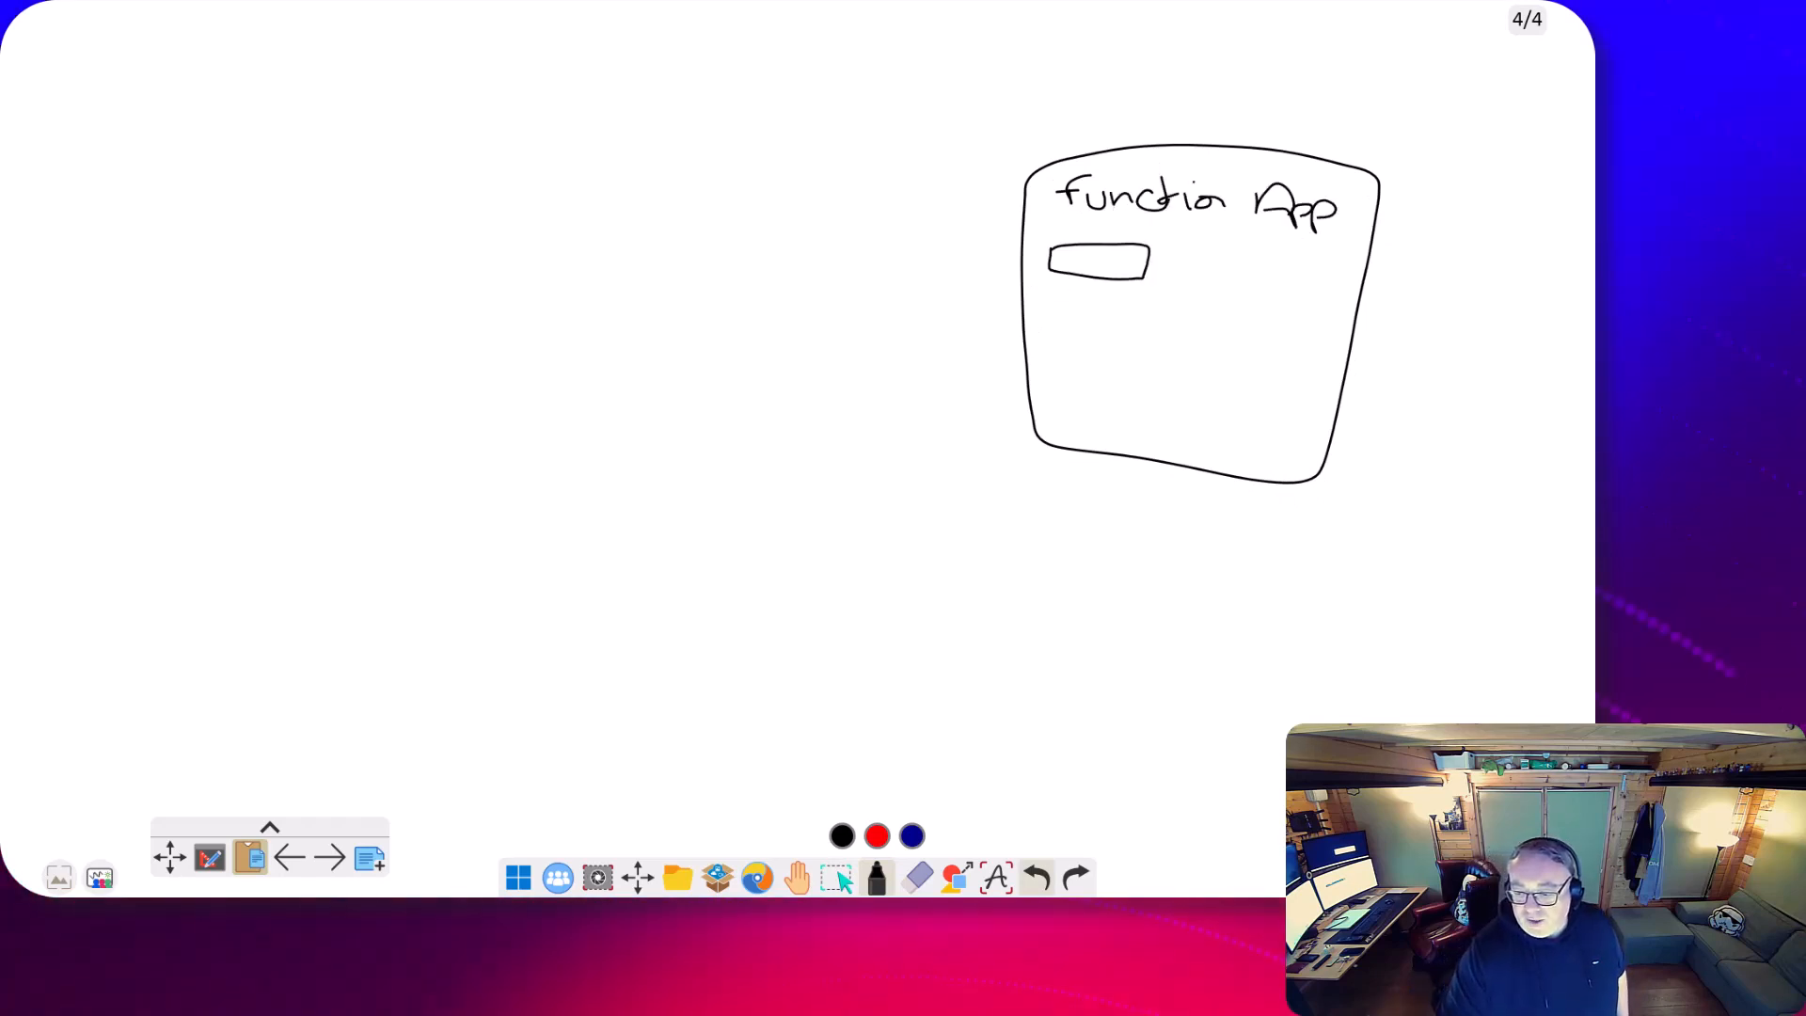
left_click_drag(1042, 305, 1112, 391)
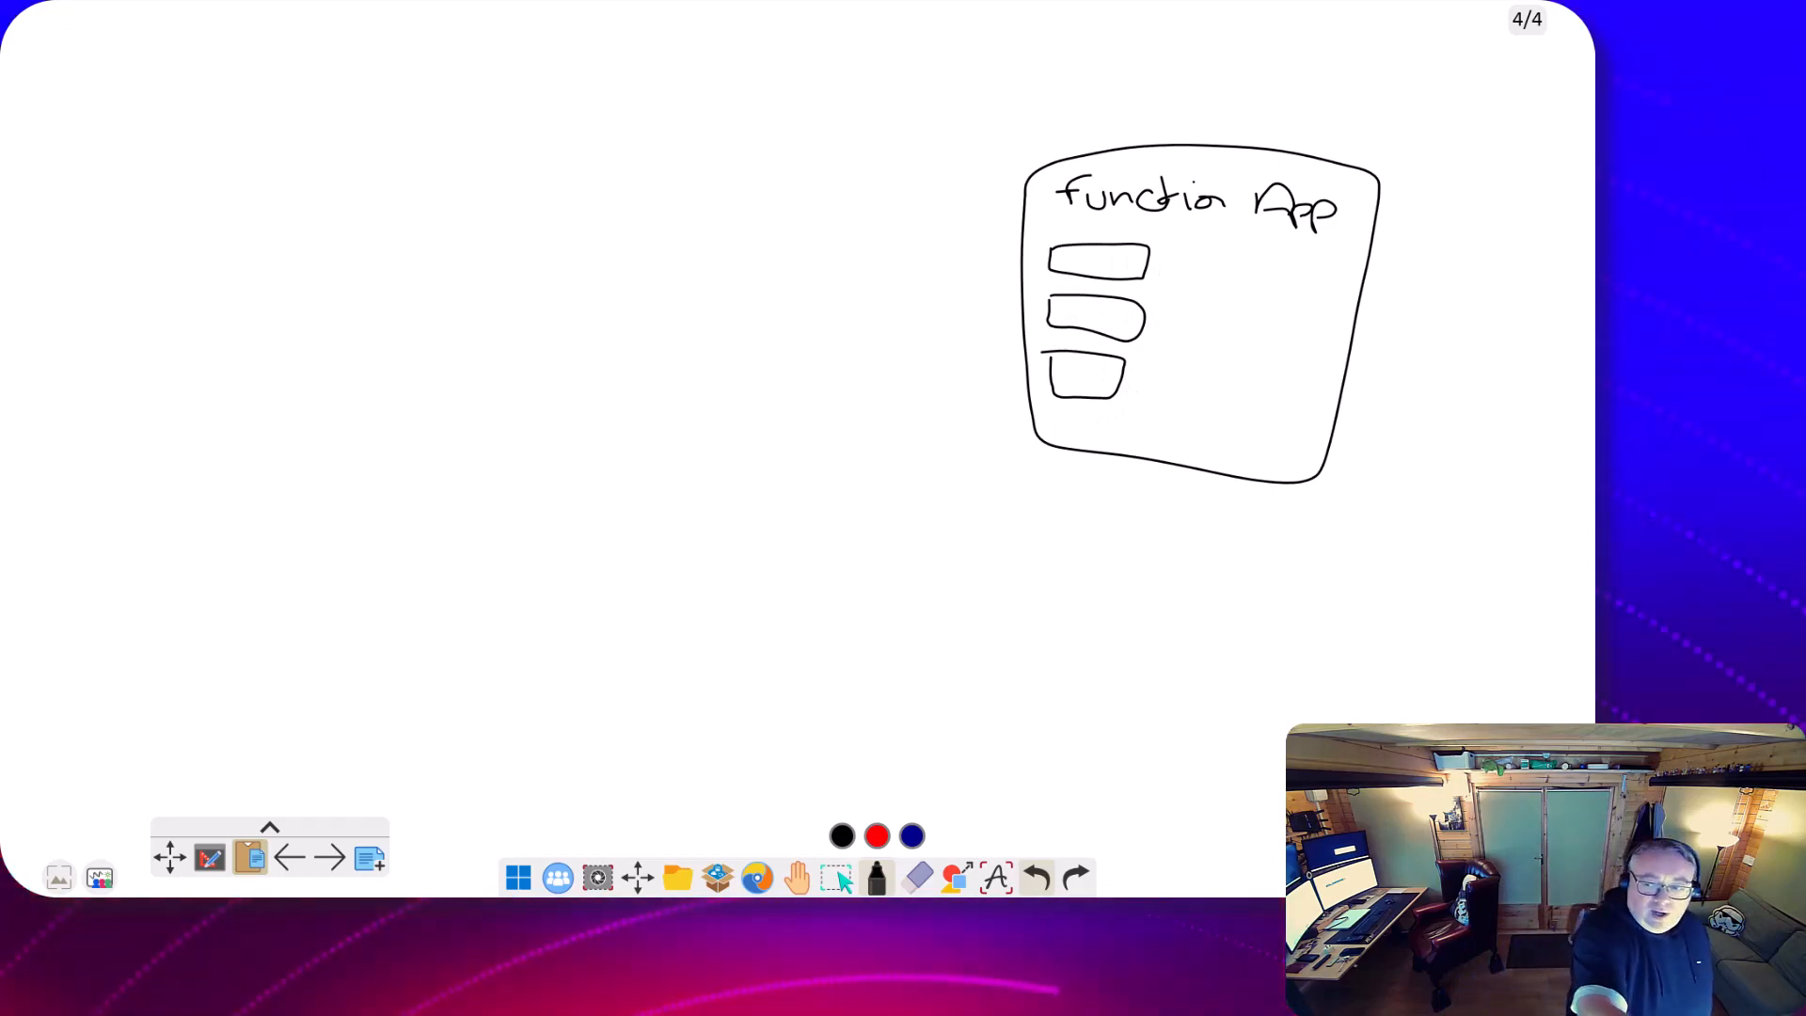
left_click_drag(559, 52, 666, 150)
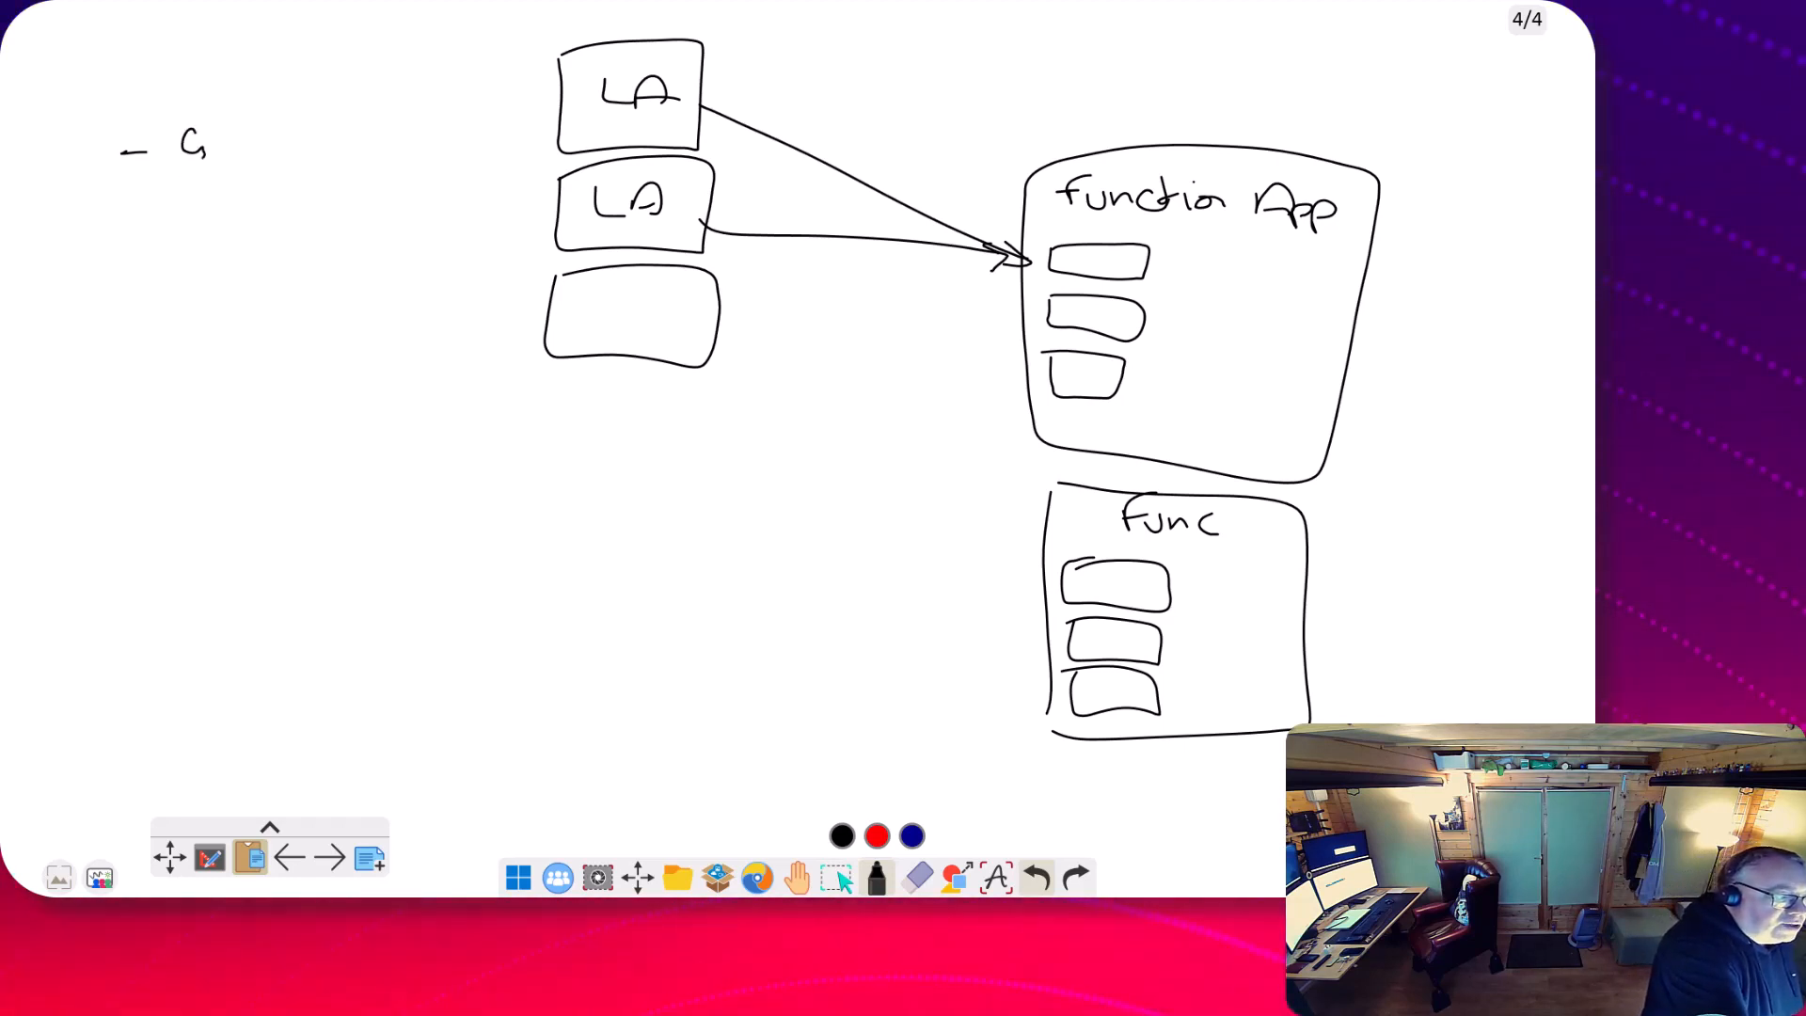
Handwrite "– Generic Helper" with "– Common" indented beneath it.
type("Generic Helper")
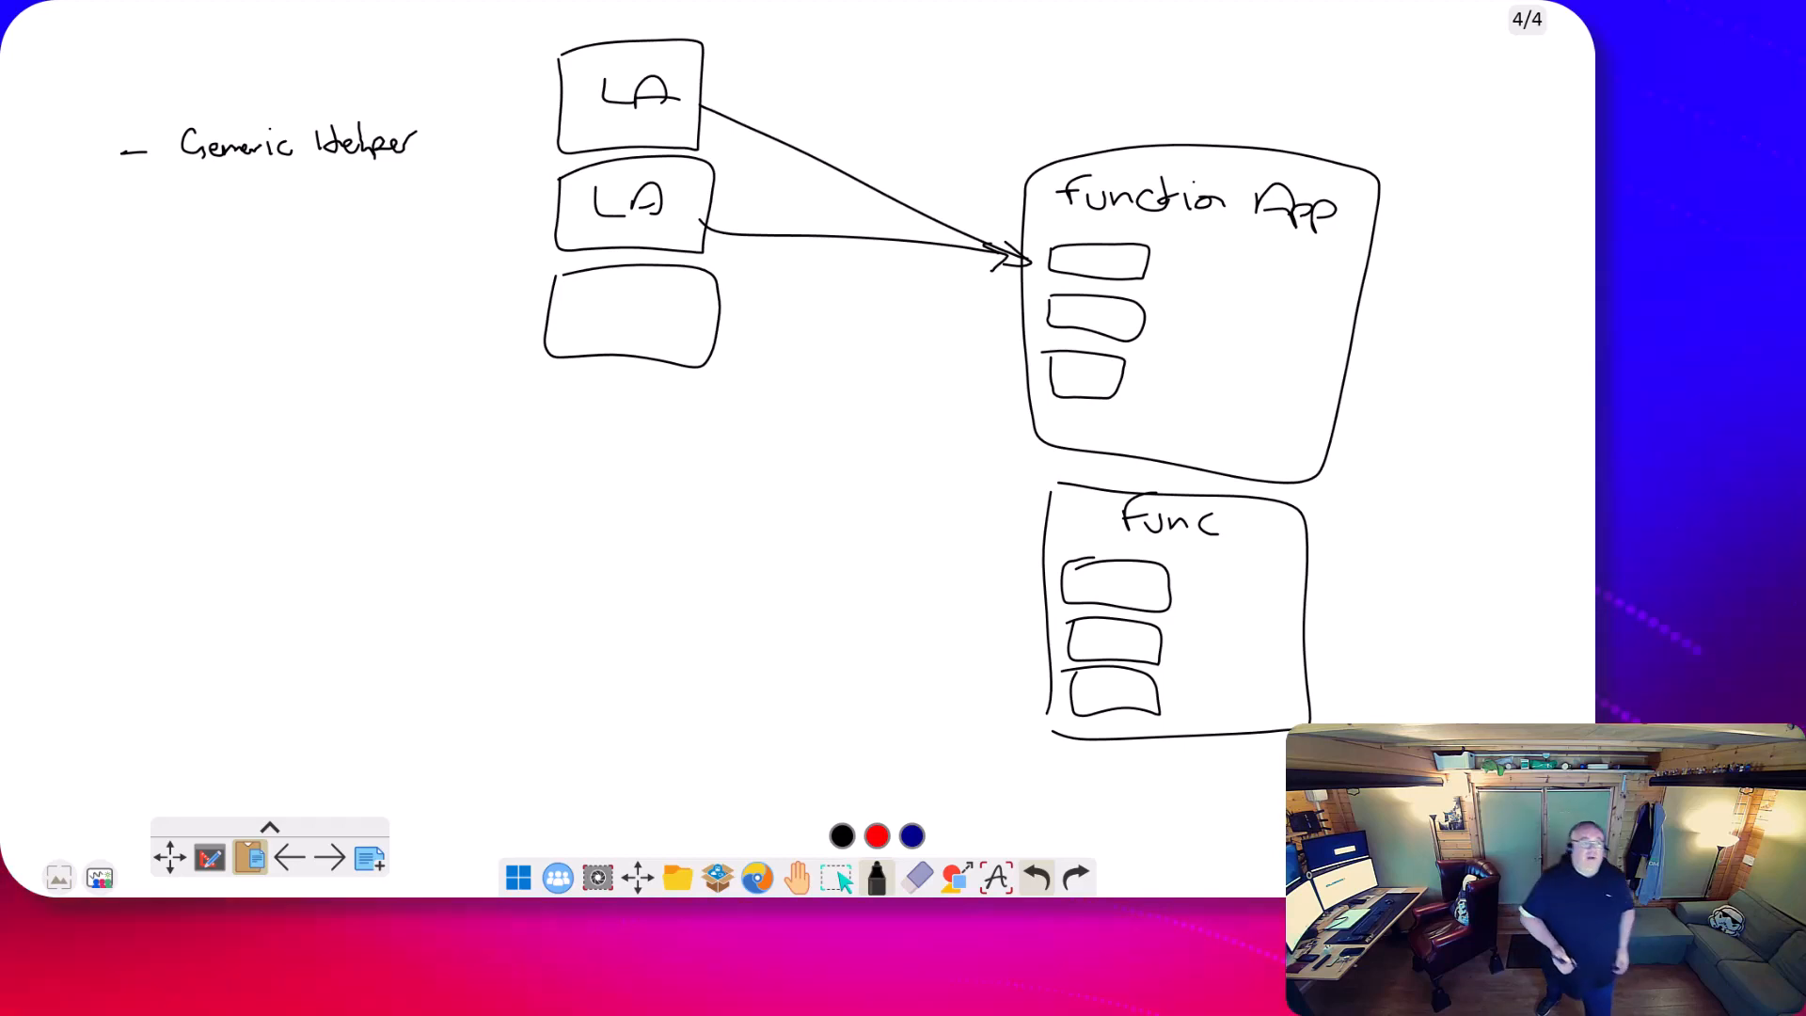
left_click(307, 185)
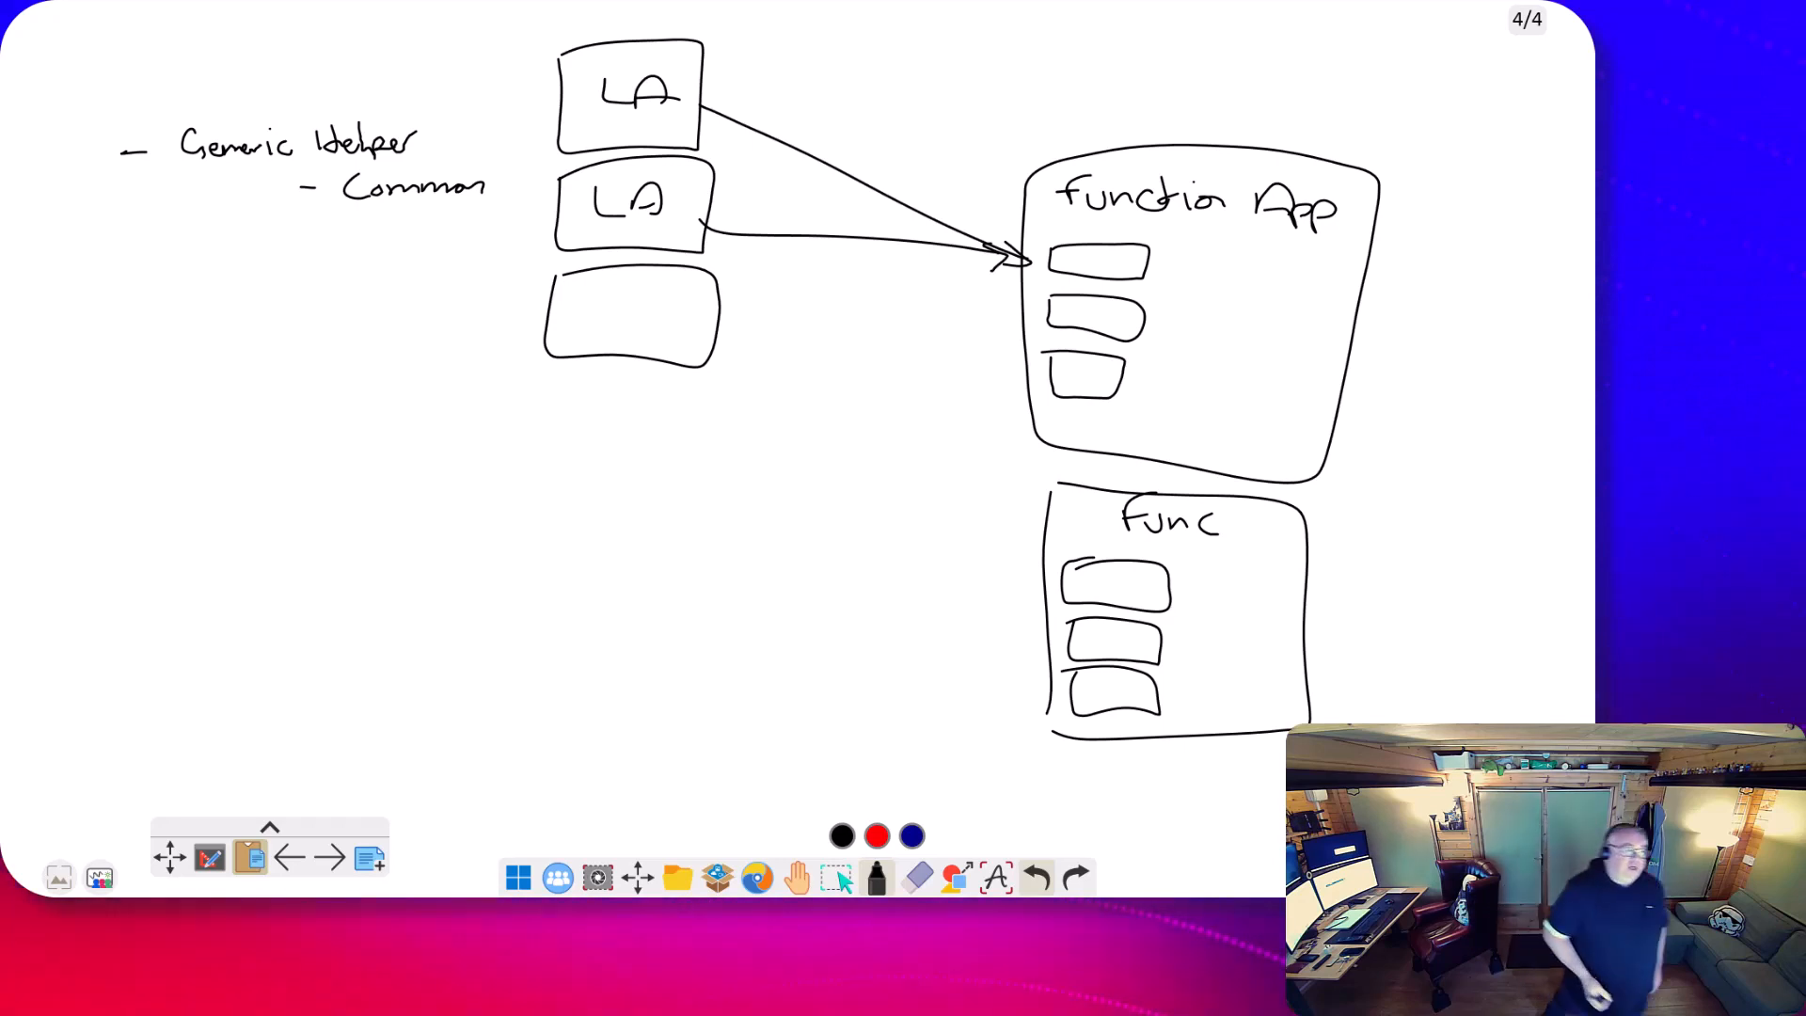
left_click(130, 269)
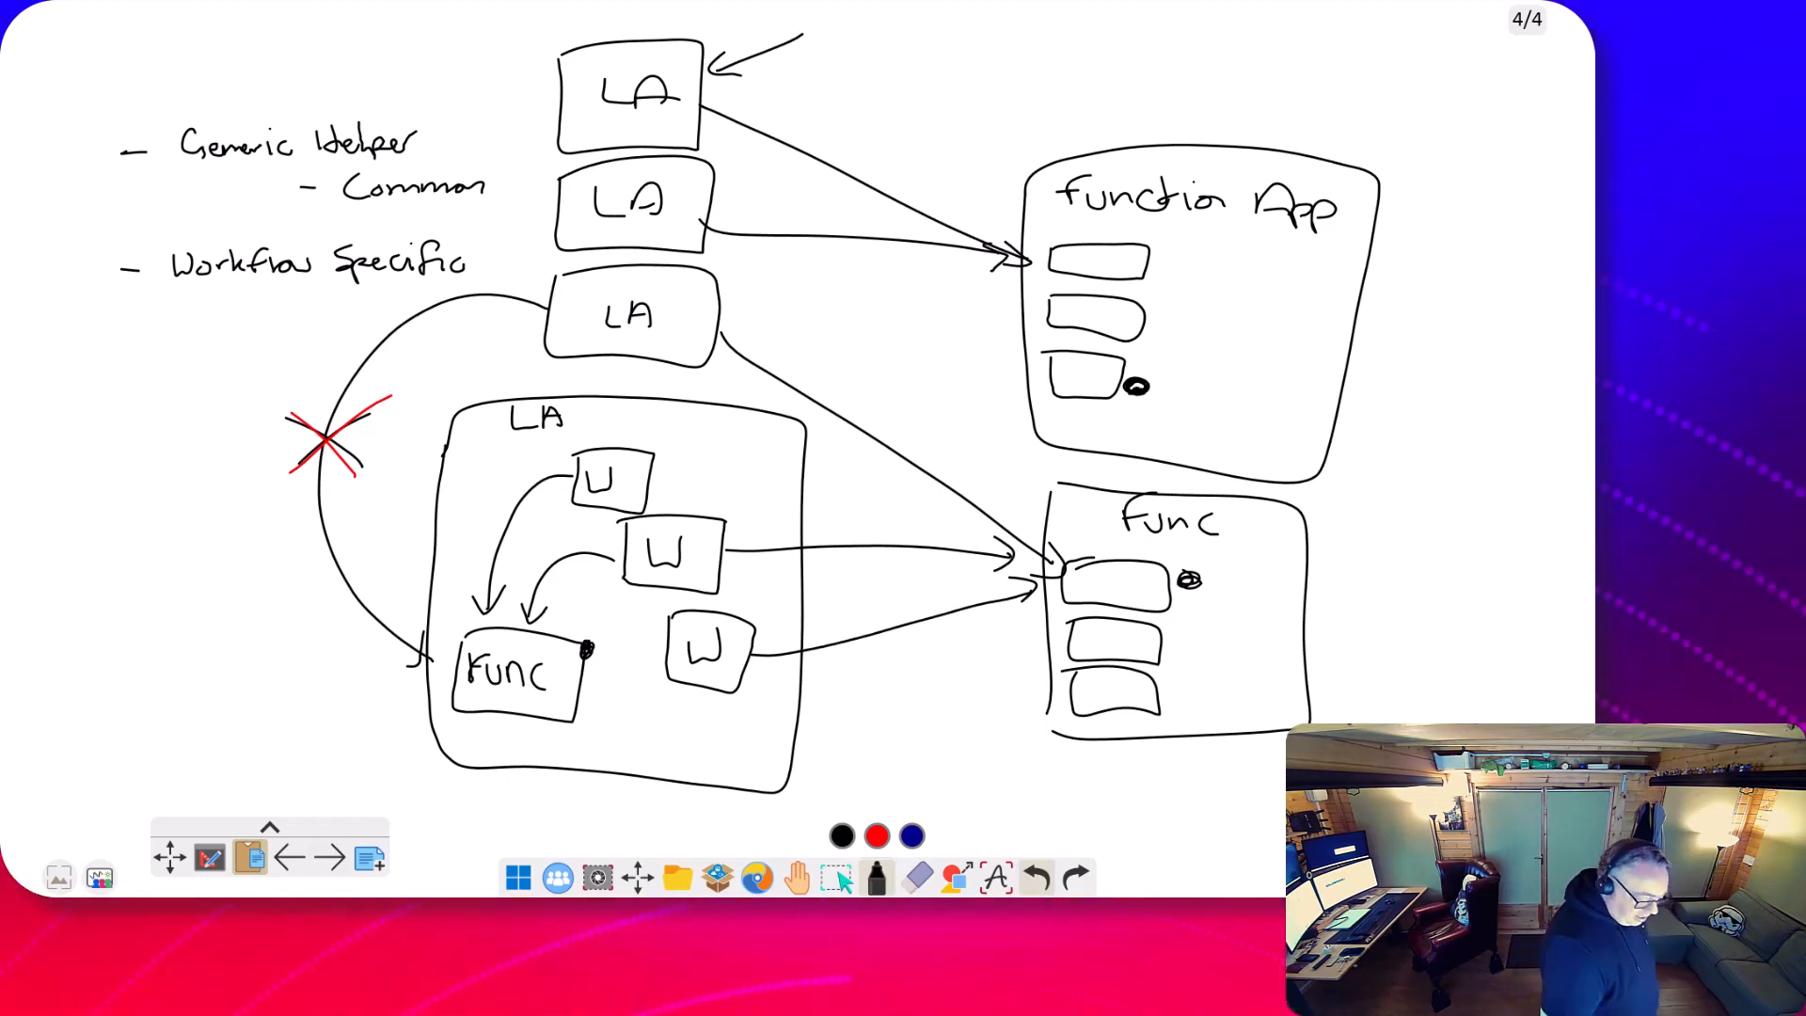
Add a blank page and write "– Common Functionality → Function App" with "– multiple" below.
left_click(369, 858)
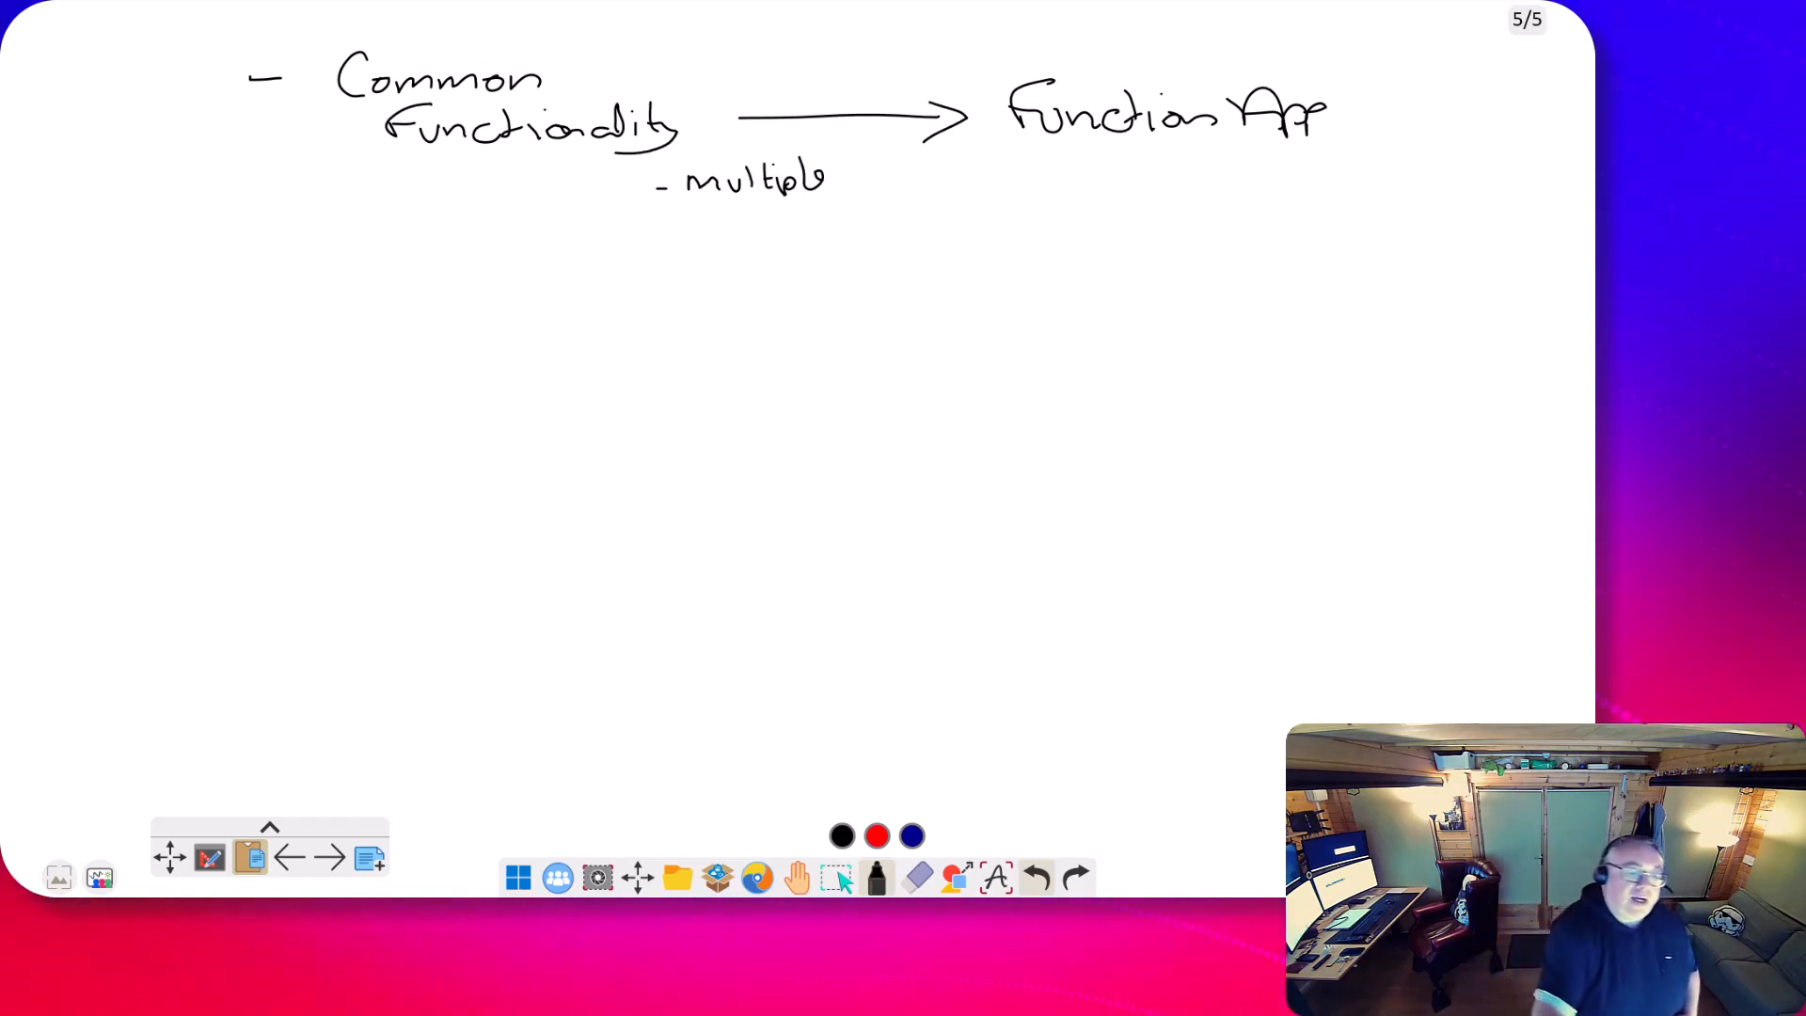
left_click_drag(656, 233, 670, 233)
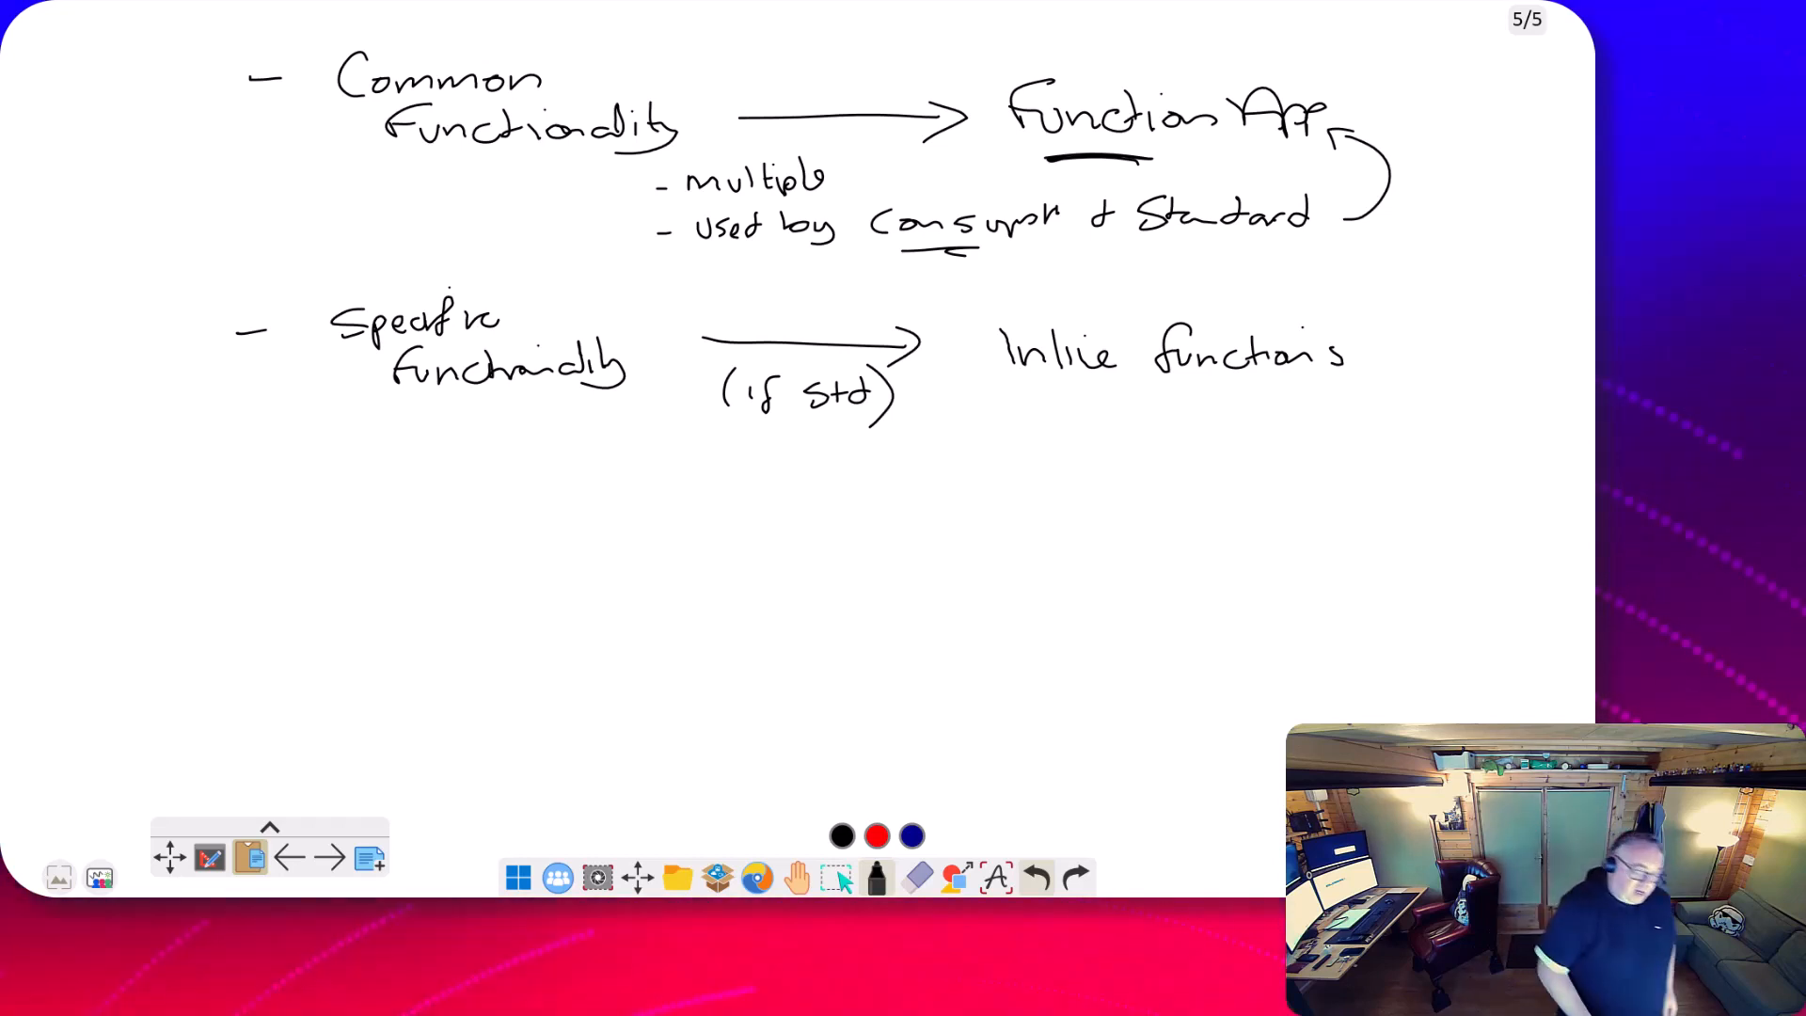
Note "Used by Consumption & Standard" and "Specific functionality → (if Std) Inline functions", then add a Function App page.
left_click(368, 854)
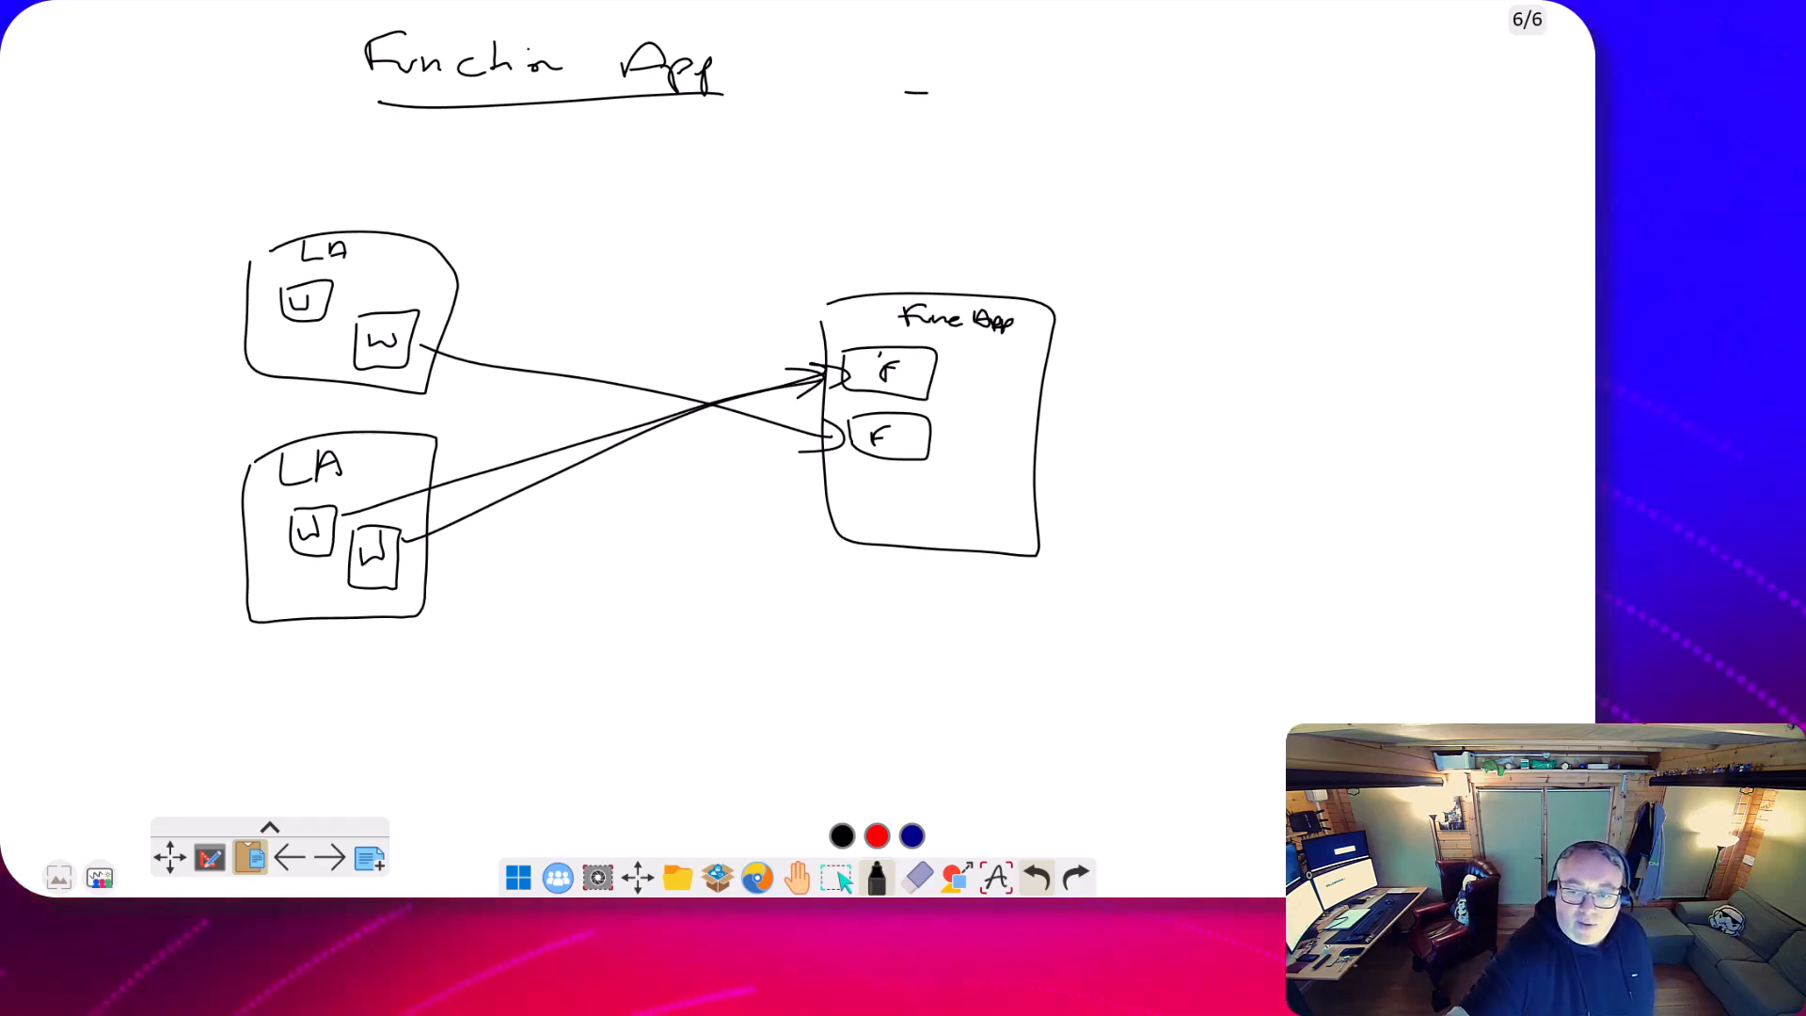
Handwrite "– Auth" with "– Managed ID" and "– Func key" underneath, top right.
type("Aul")
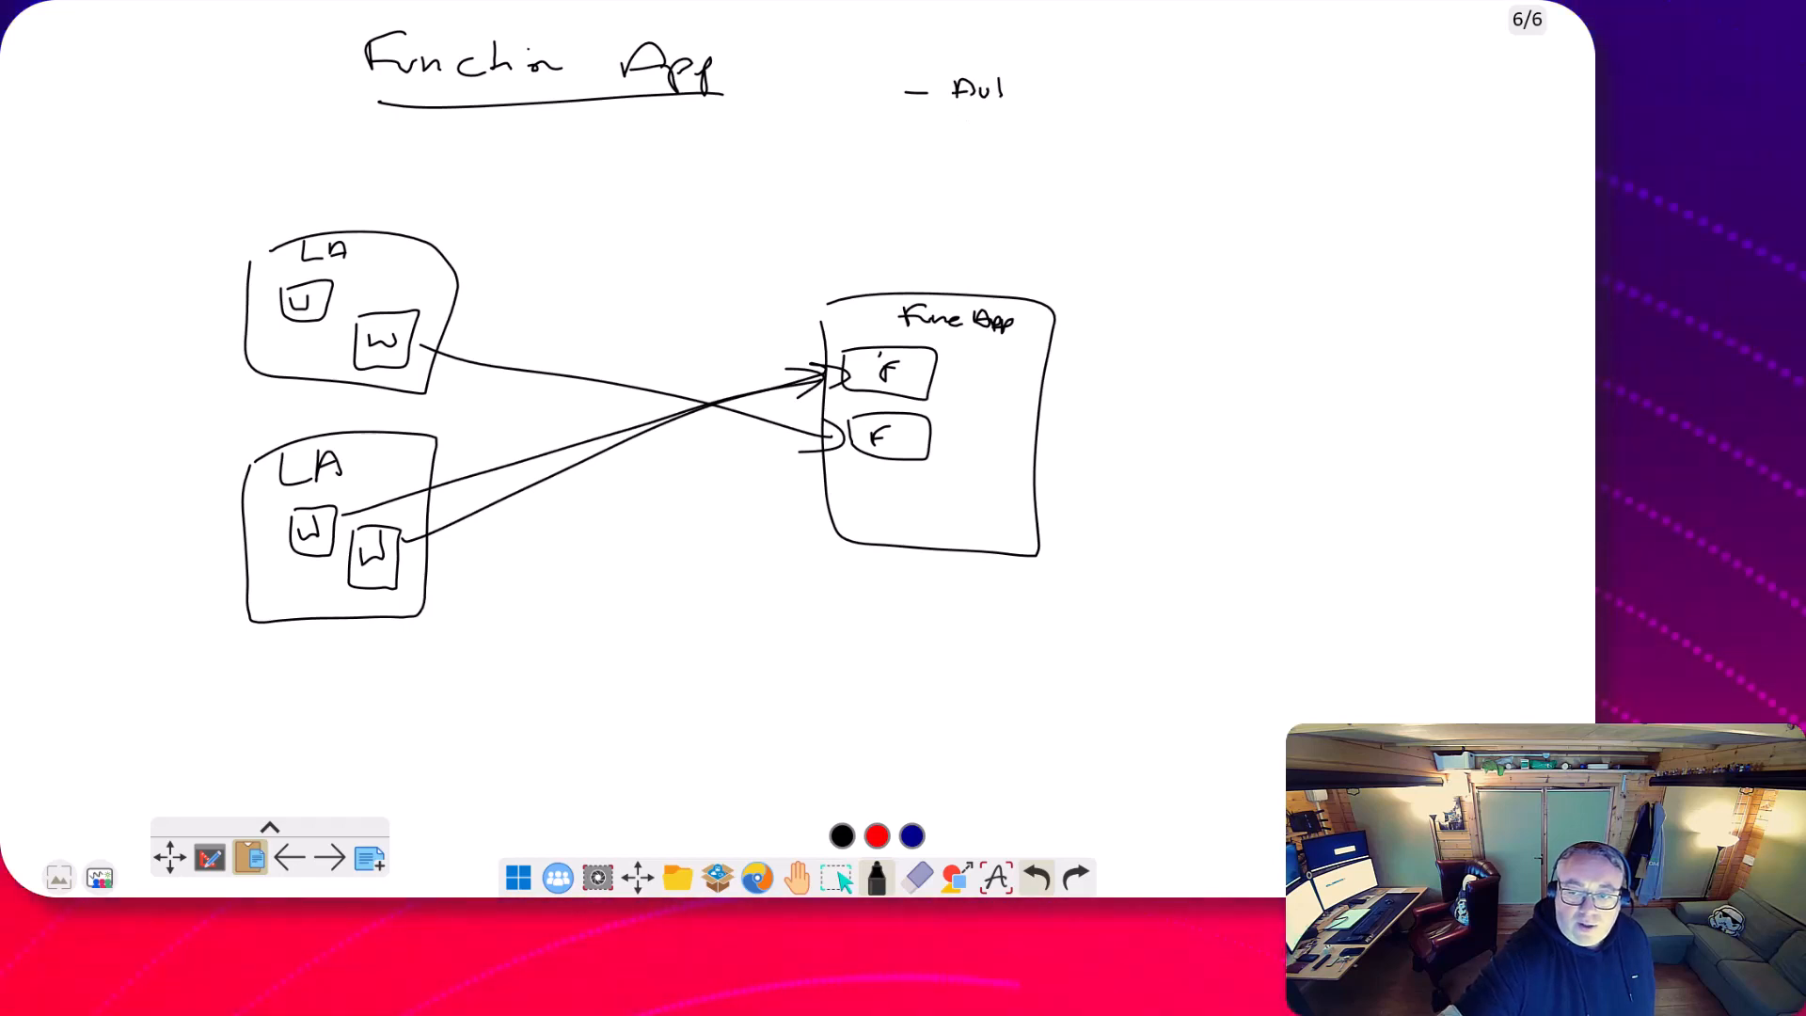
type("th")
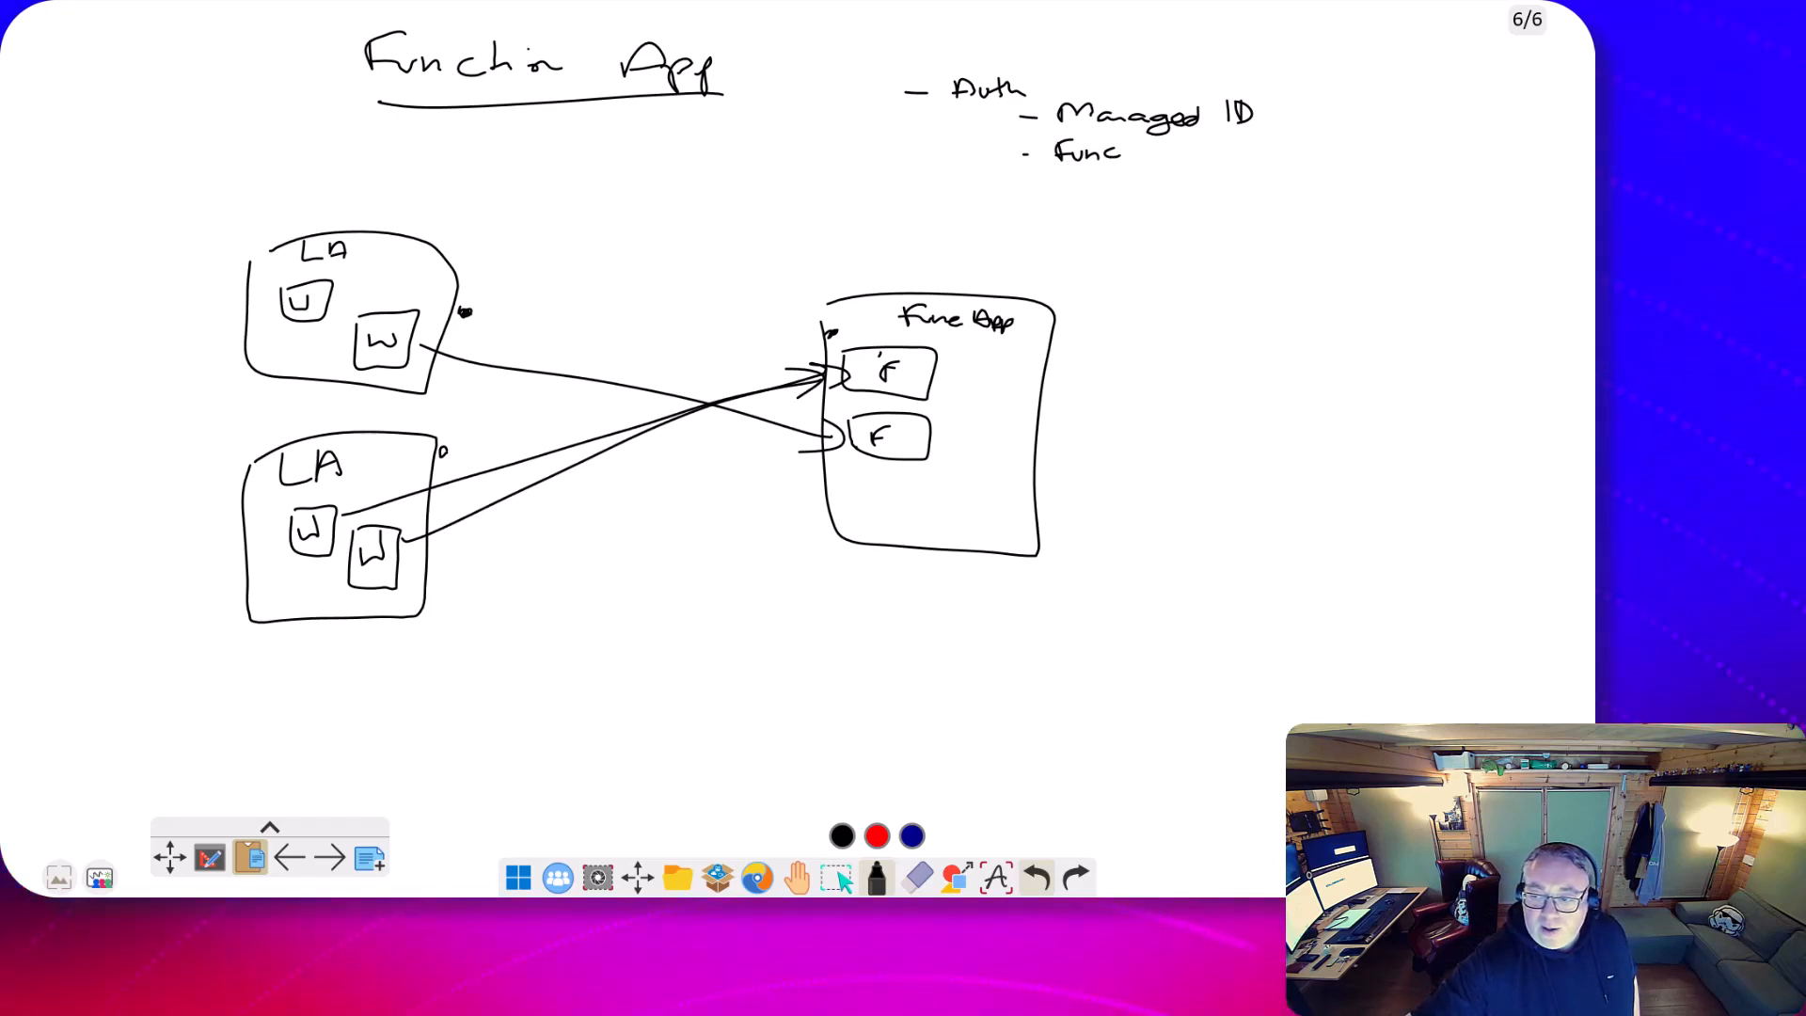
type("key")
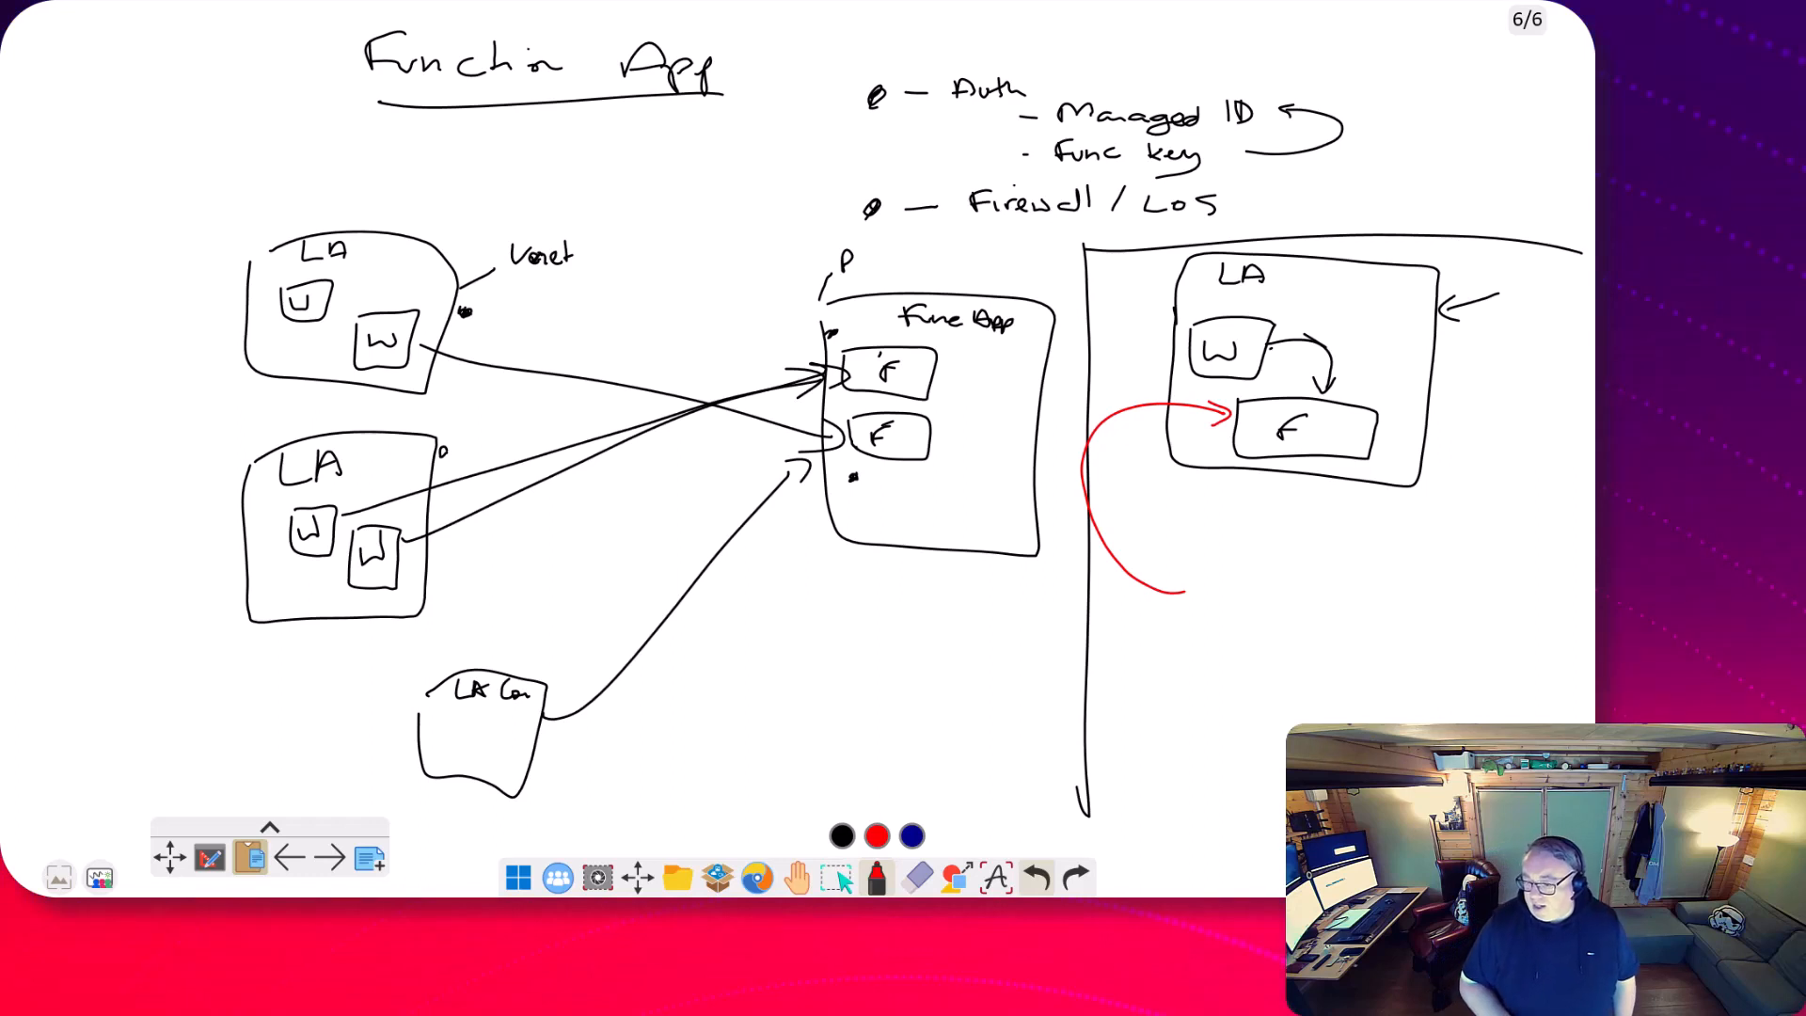
In red, draw a stick figure triggering W, a question mark on F, and a "Portal" panel.
left_click(1068, 290)
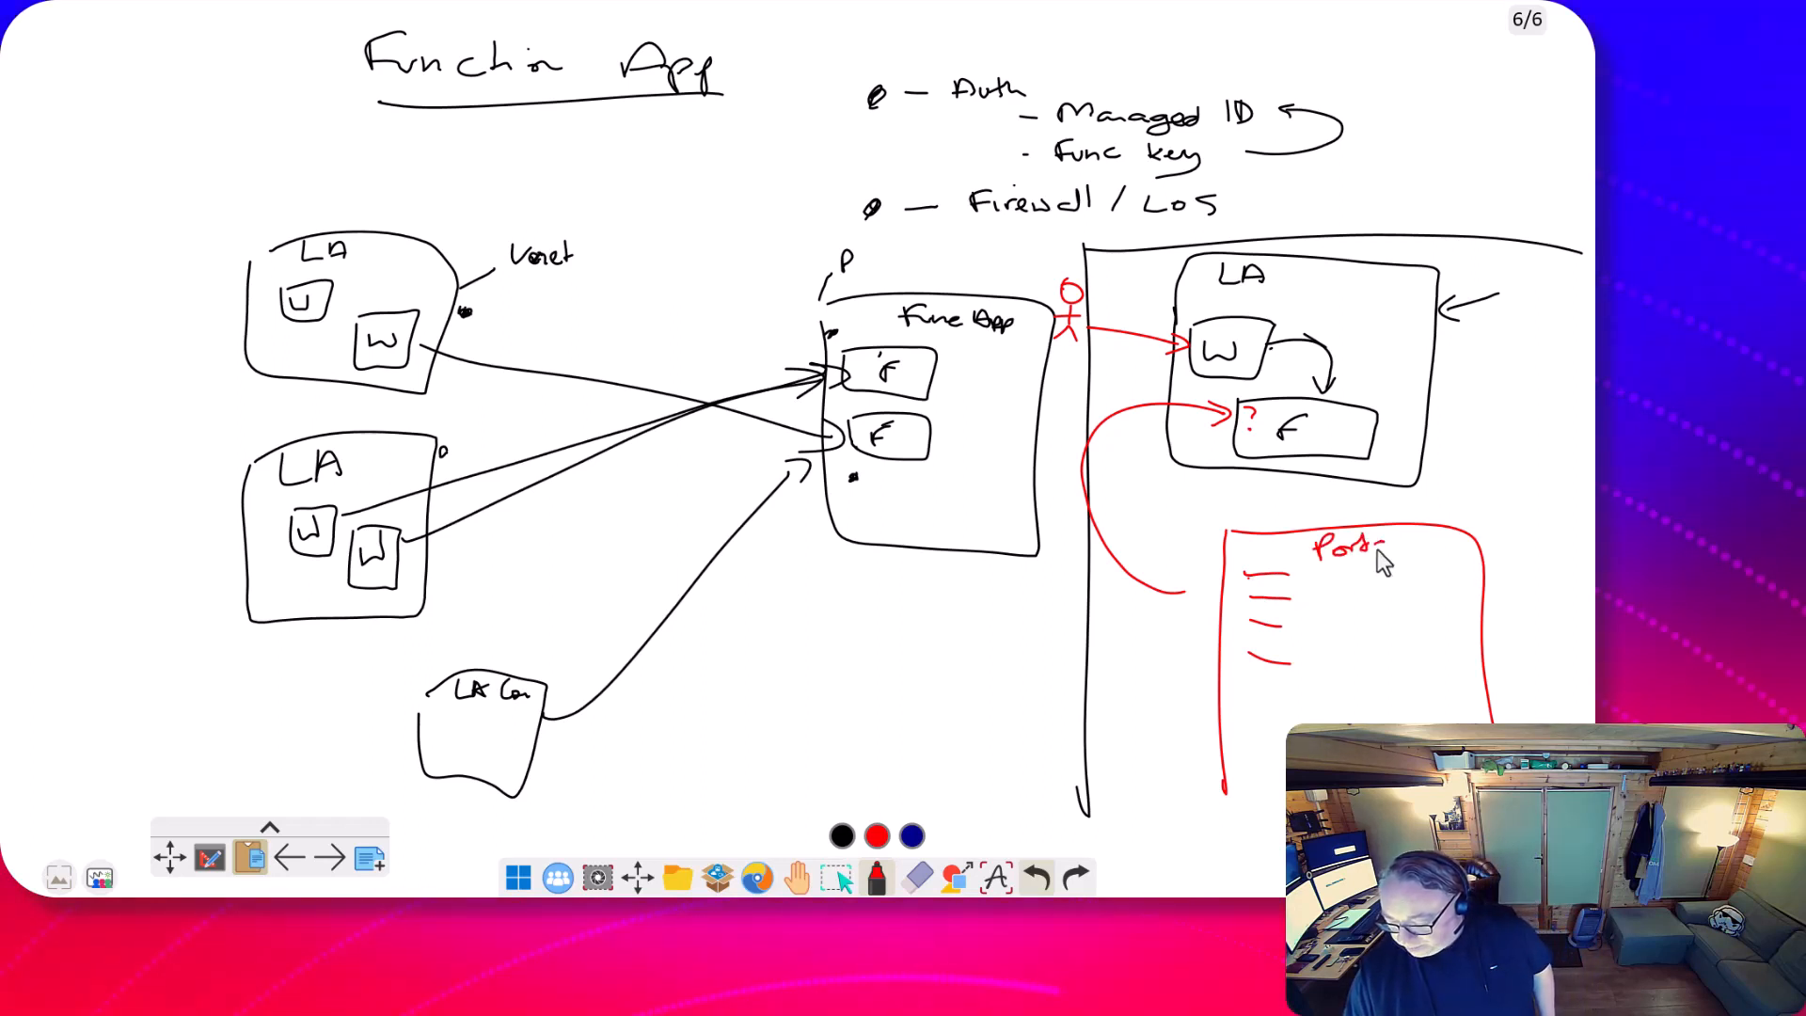
type("al")
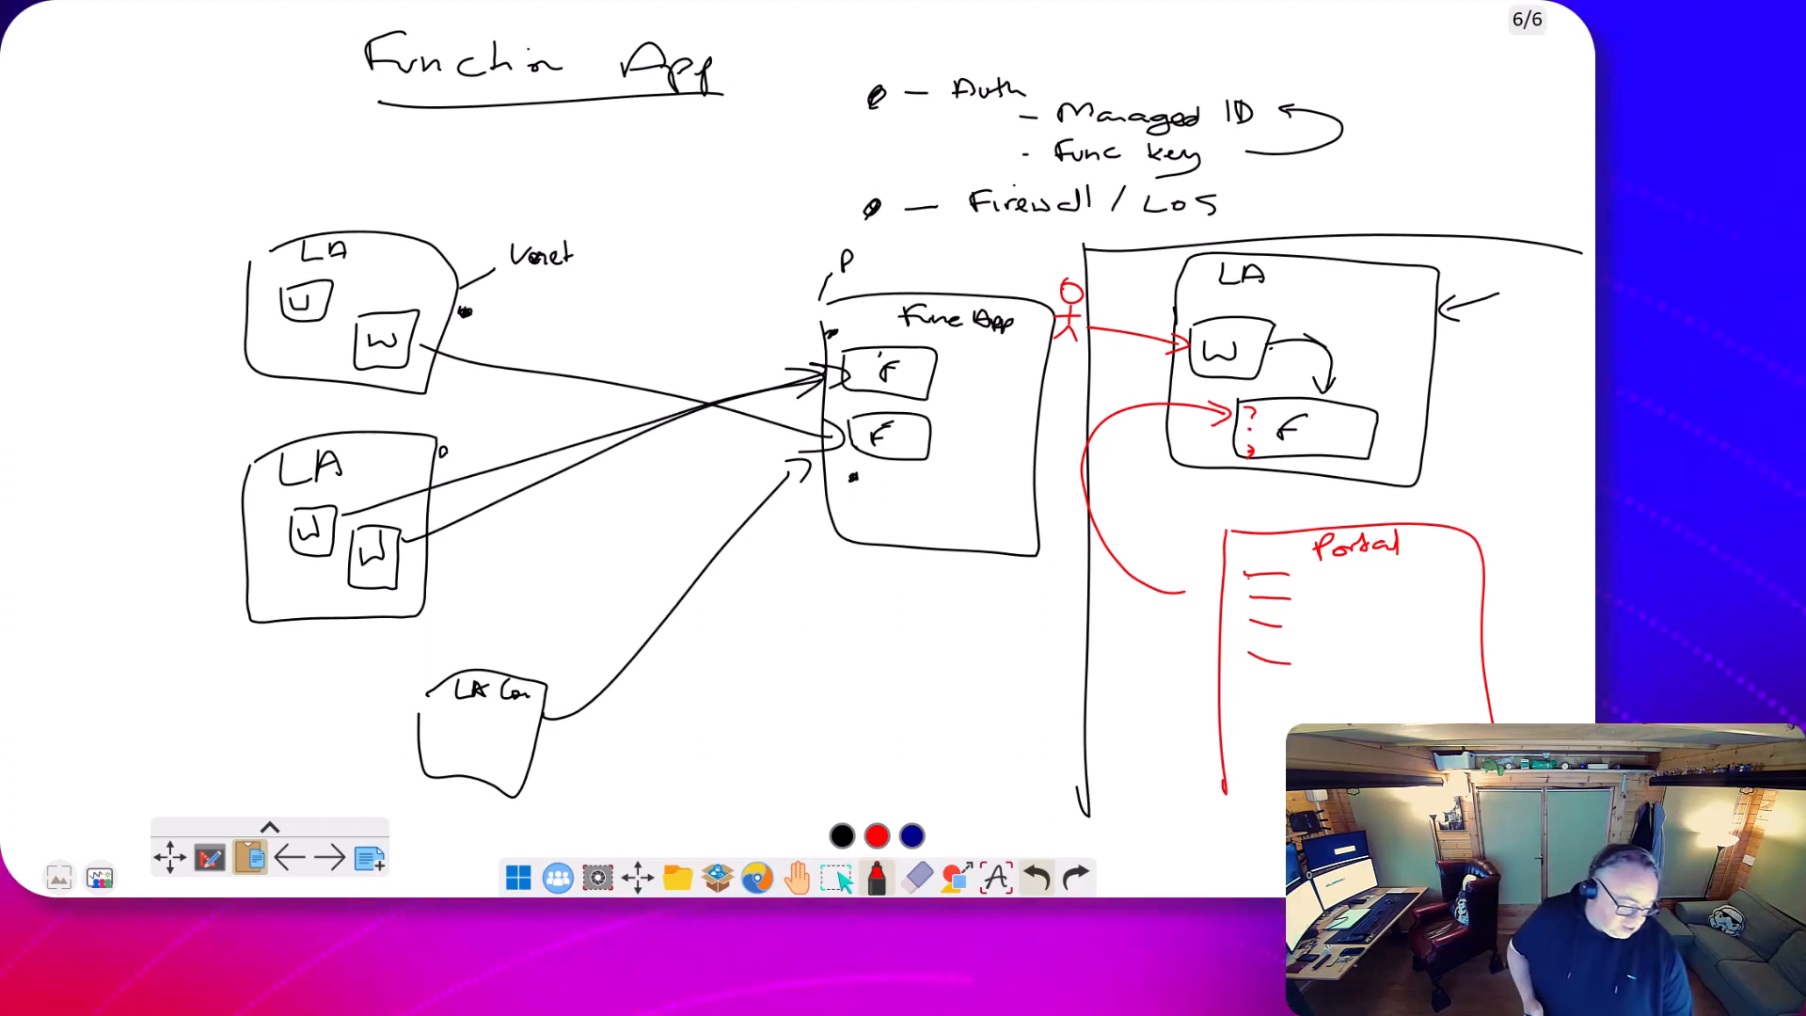
Return to page 5 and underline "Inline functions" in red.
left_click(290, 858)
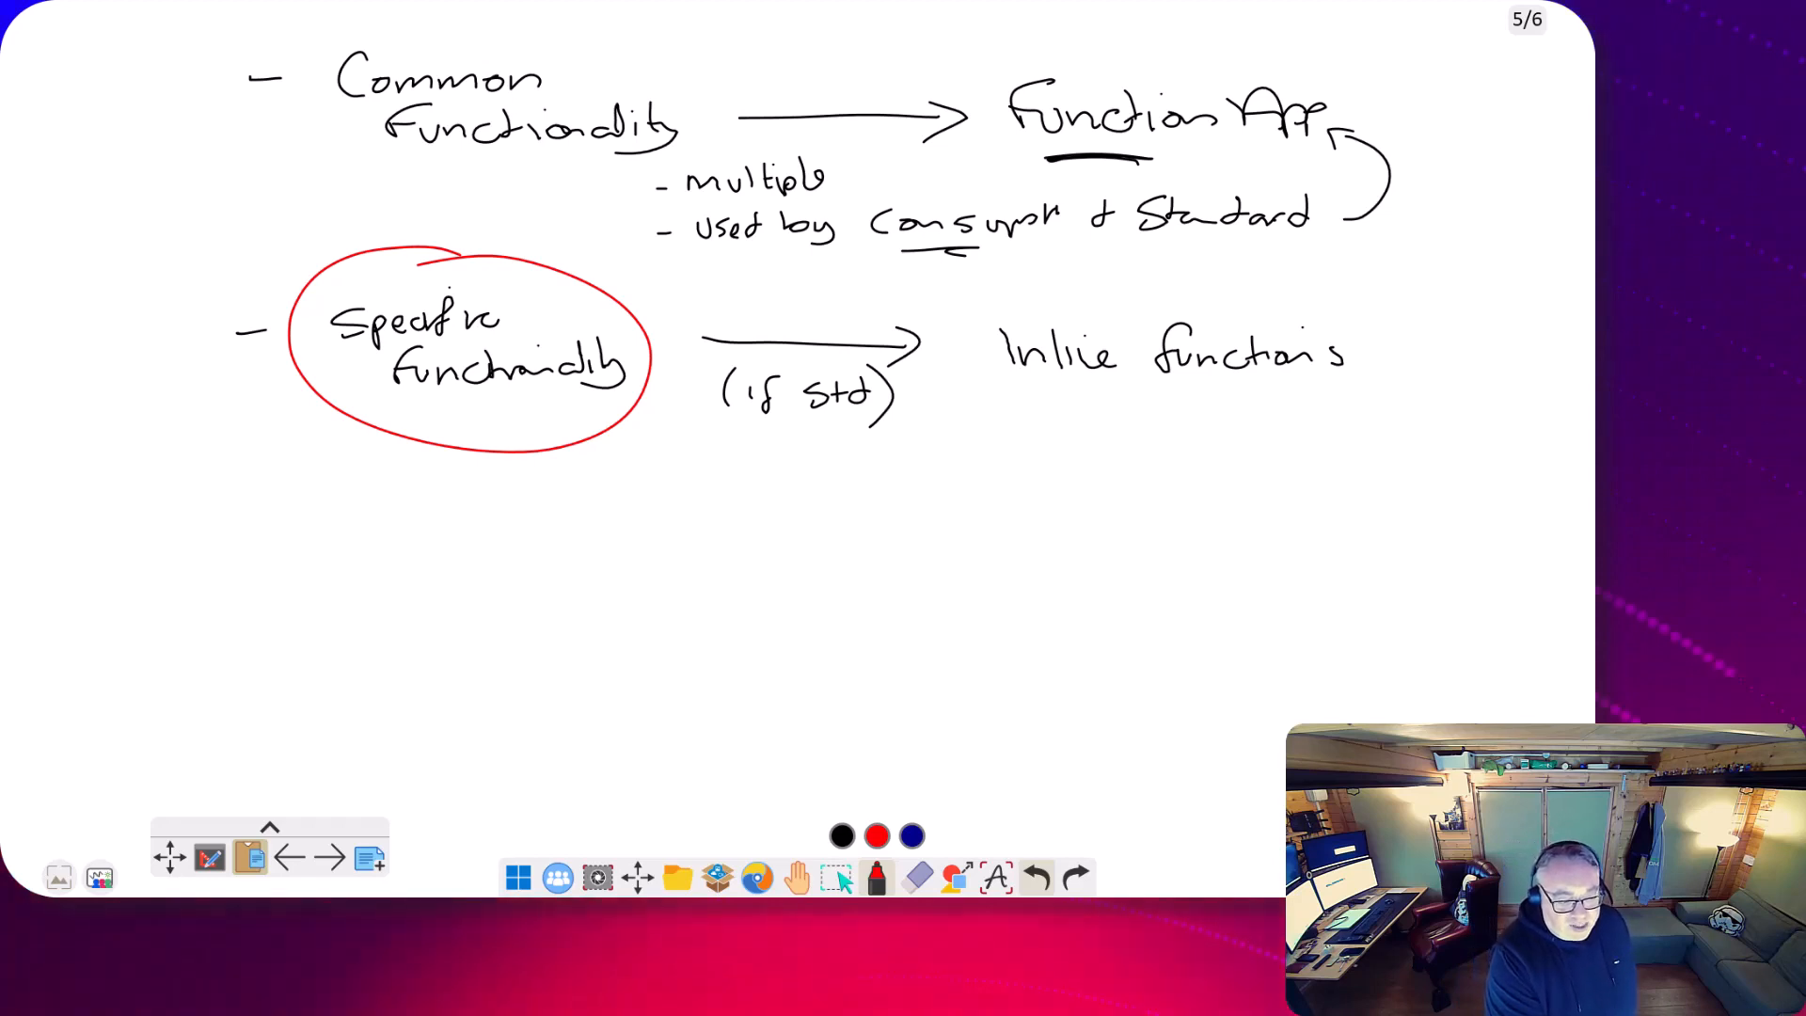
left_click(580, 434)
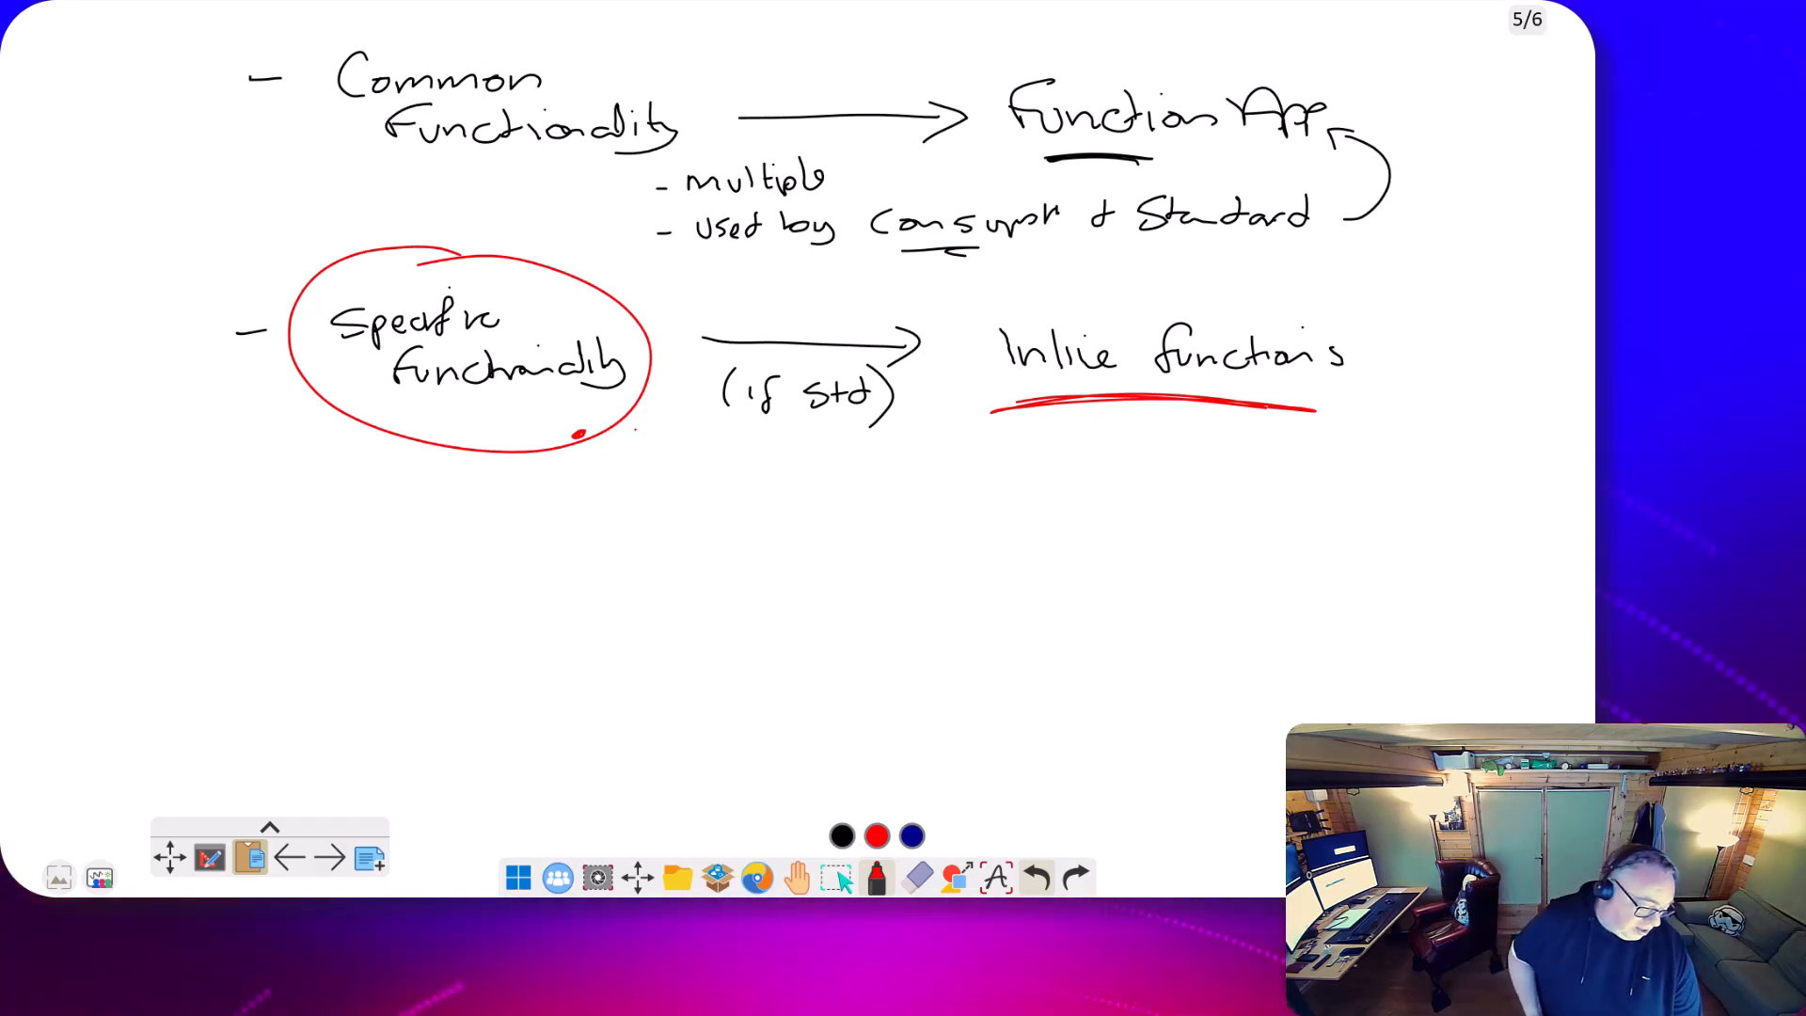
Write "– Hosting" above Auth on page 6, then return to page 5.
left_click(327, 856)
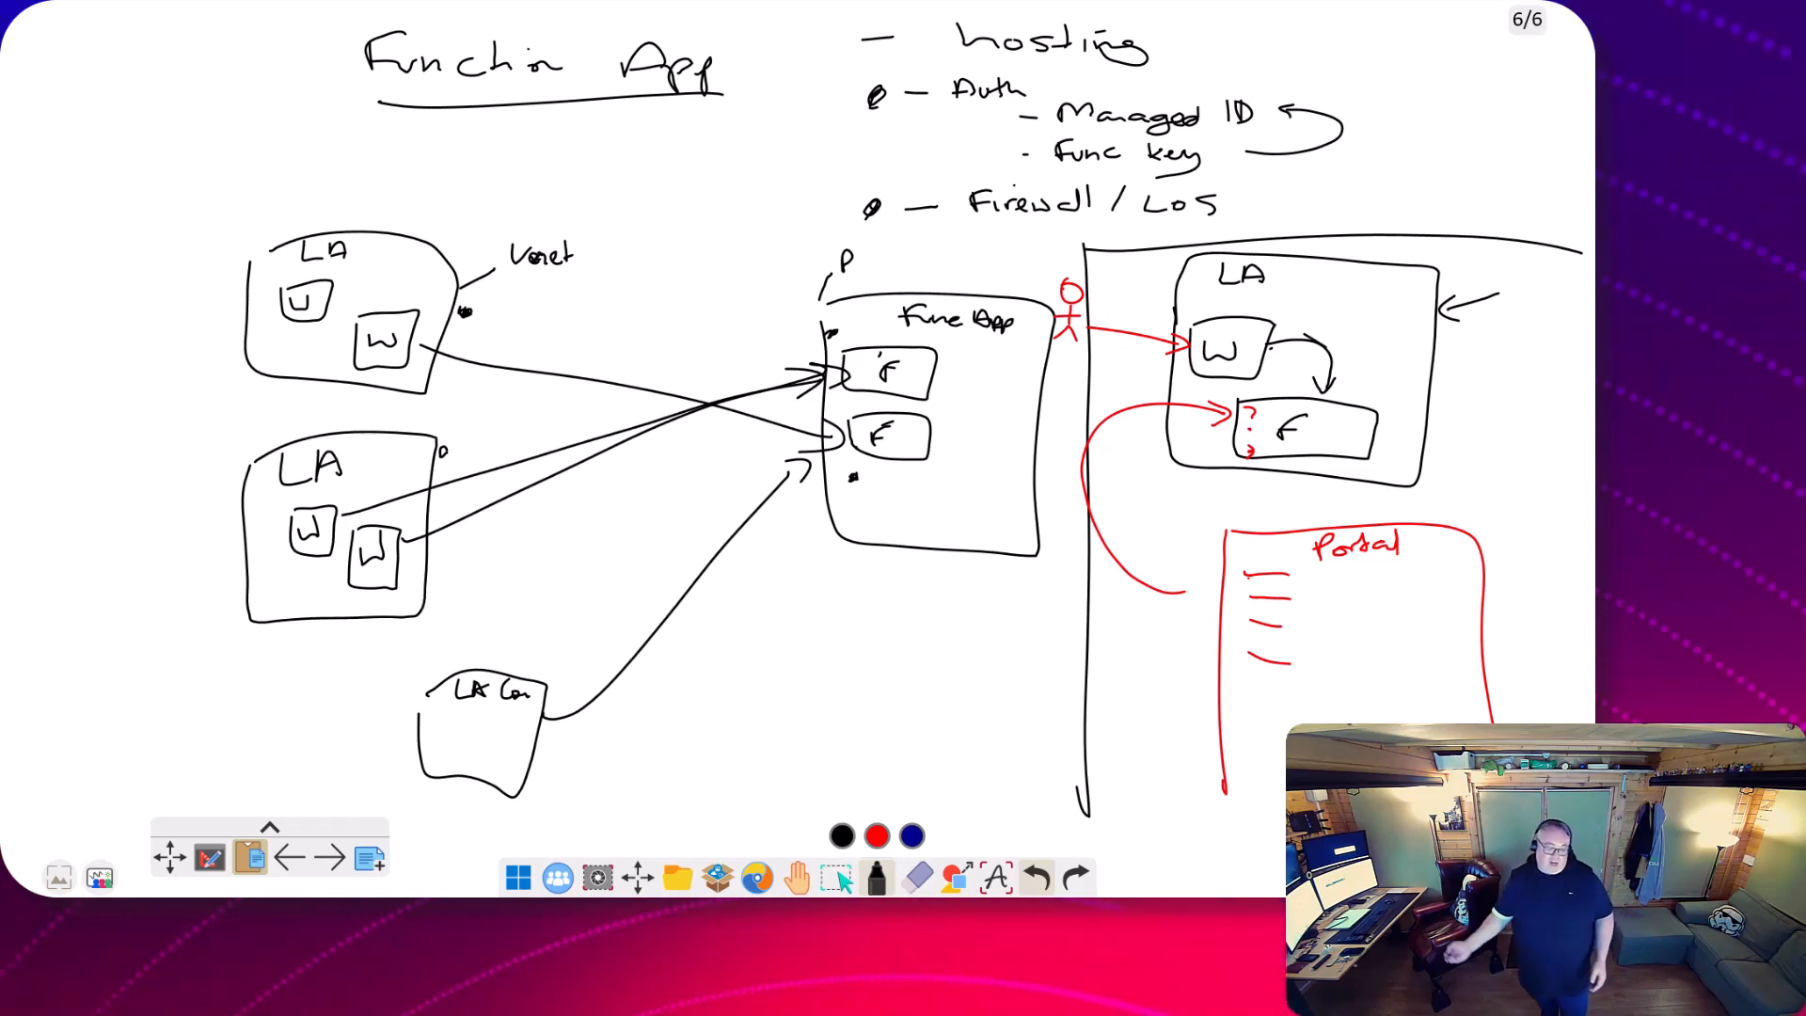
left_click(290, 856)
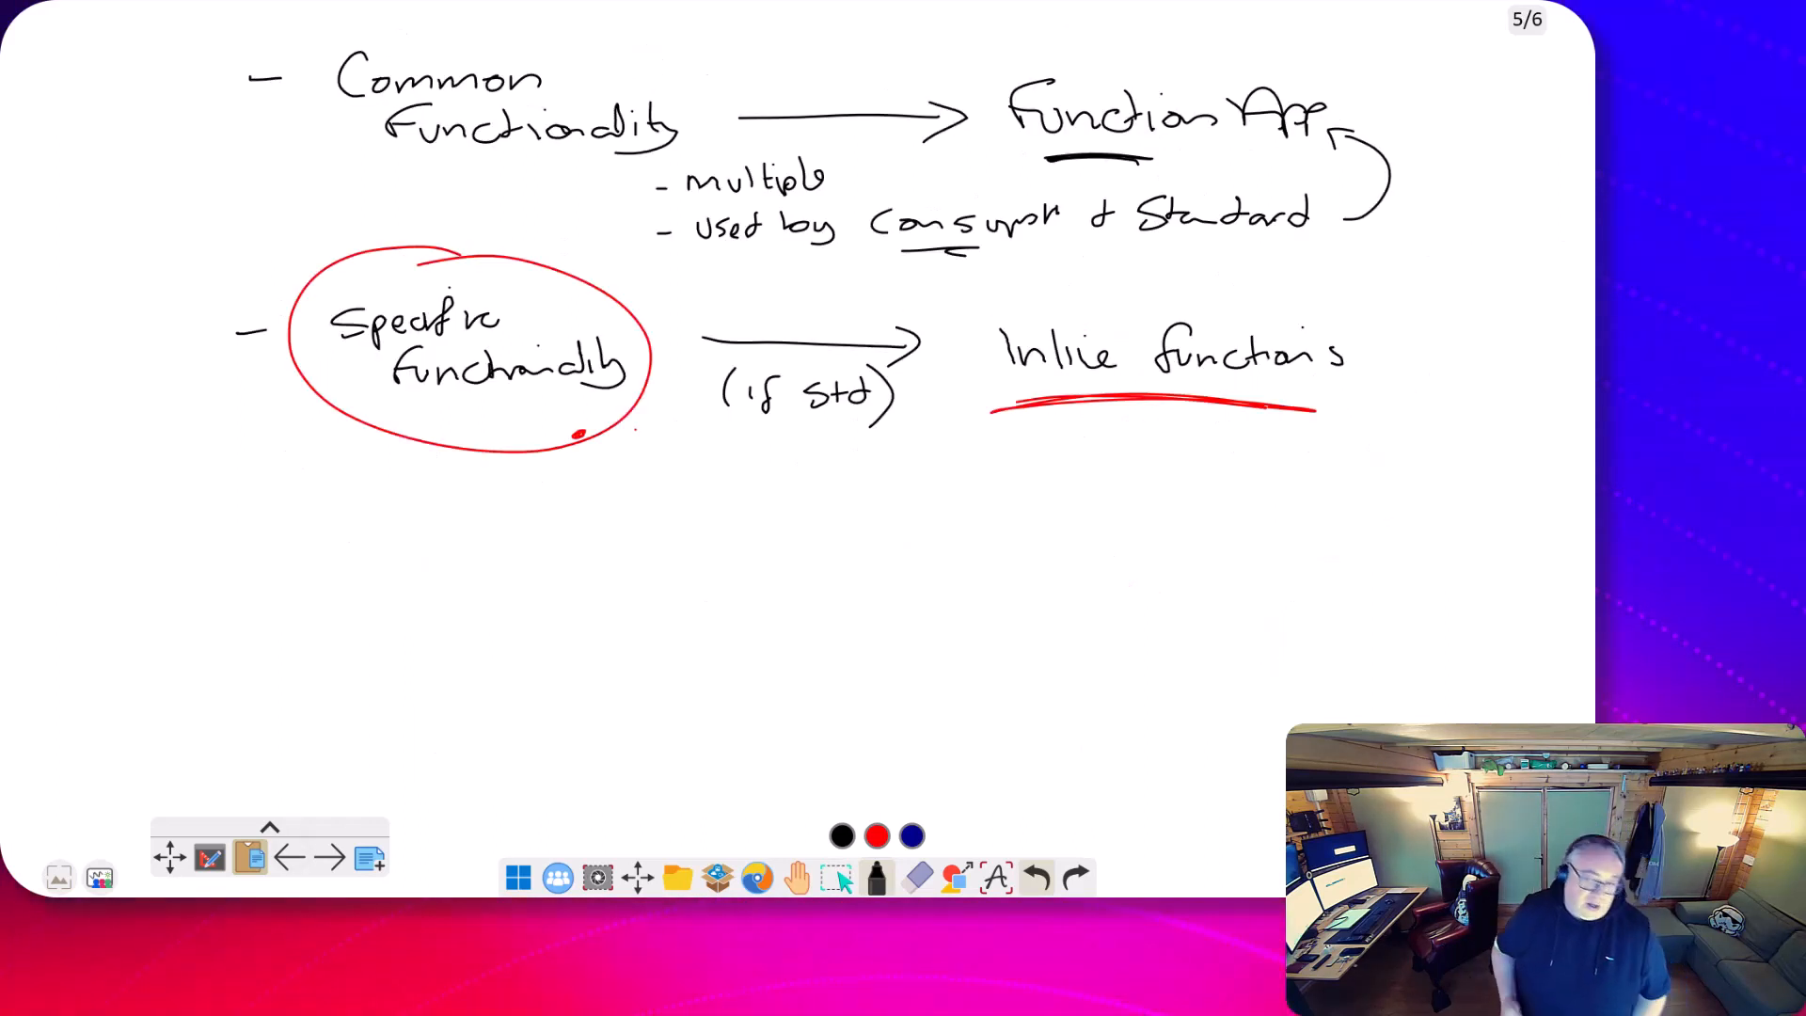